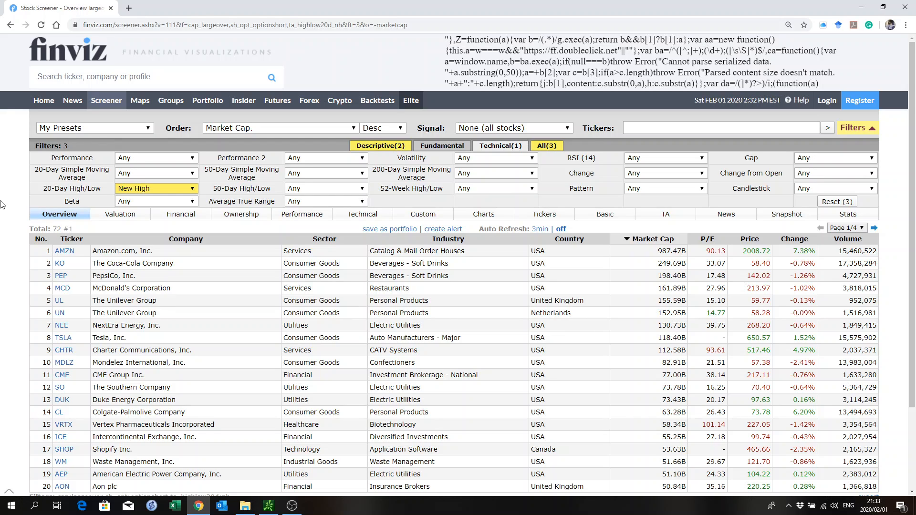
- Show the Descriptive filters: market cap Large, option/short set to optionable and shortable
left_click(380, 145)
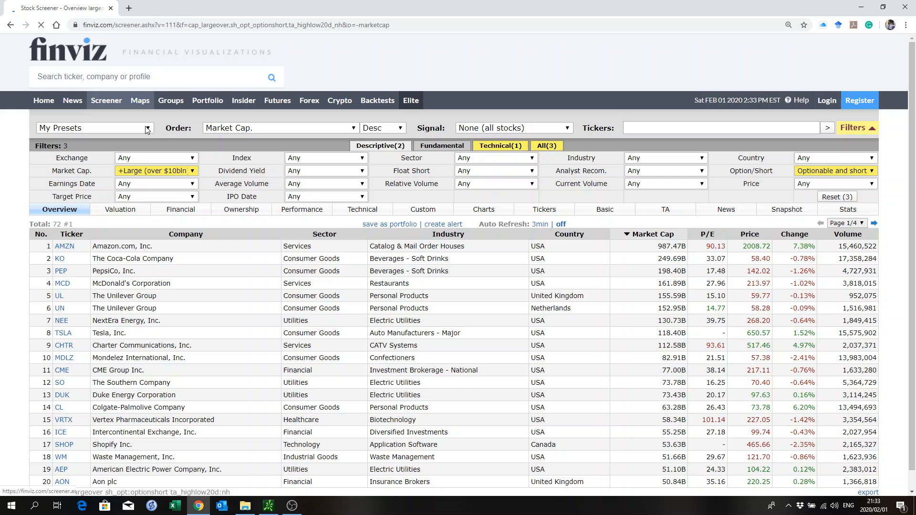
mouse_move(340, 285)
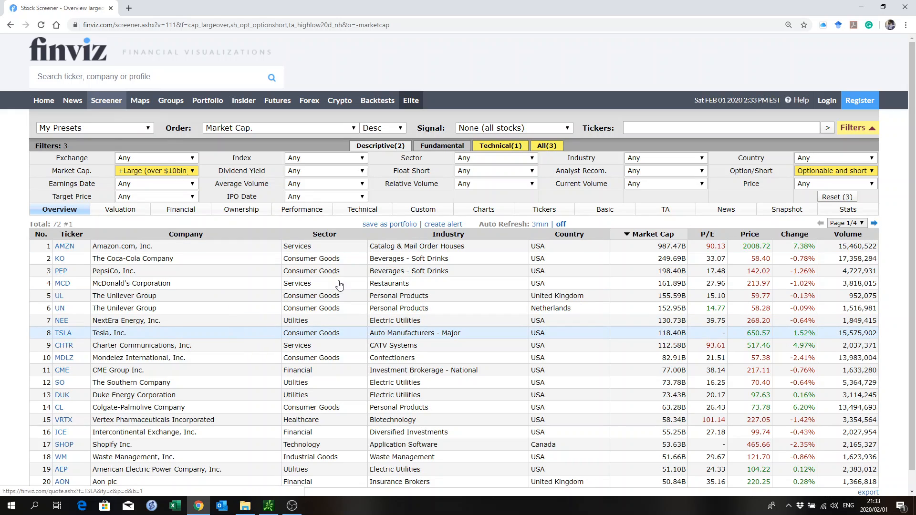
mouse_move(361, 209)
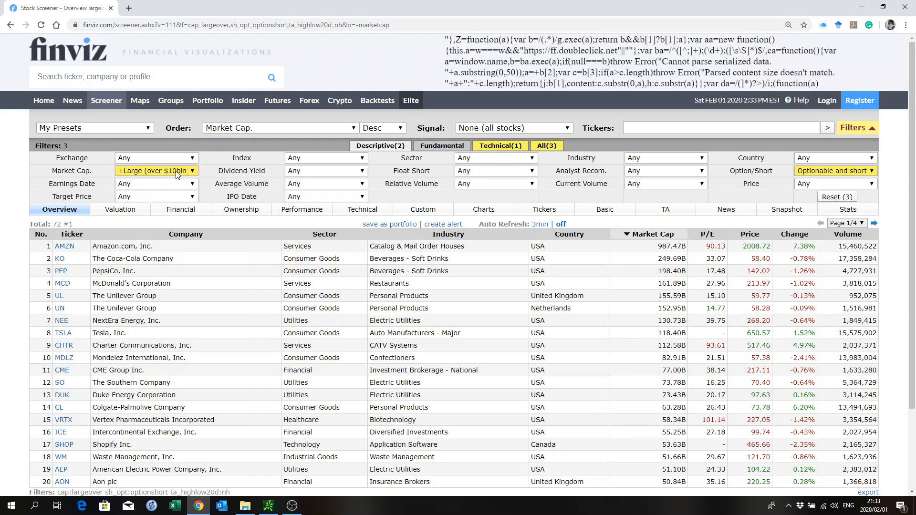
mouse_move(261, 176)
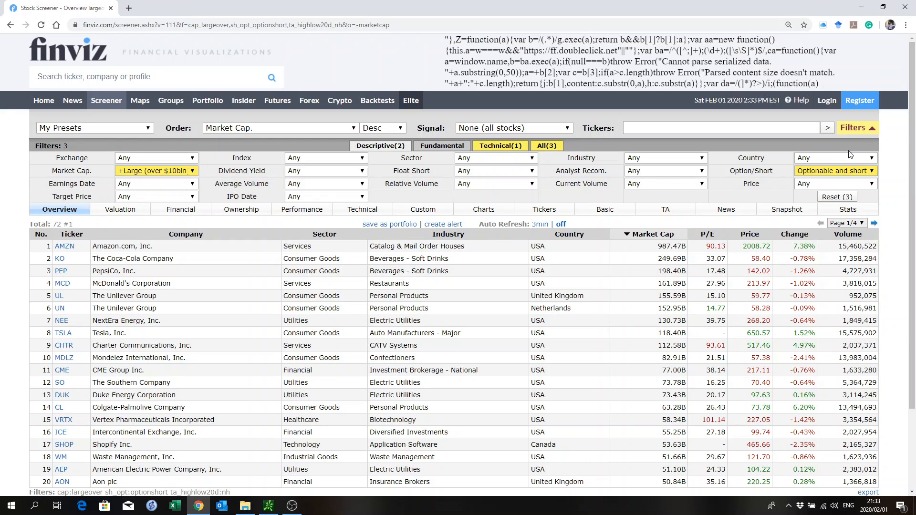
mouse_move(850, 181)
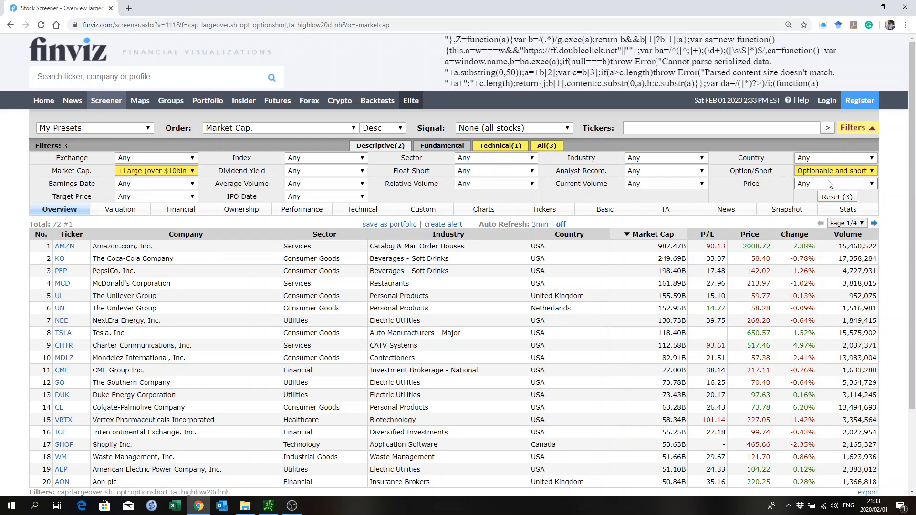
mouse_move(837, 177)
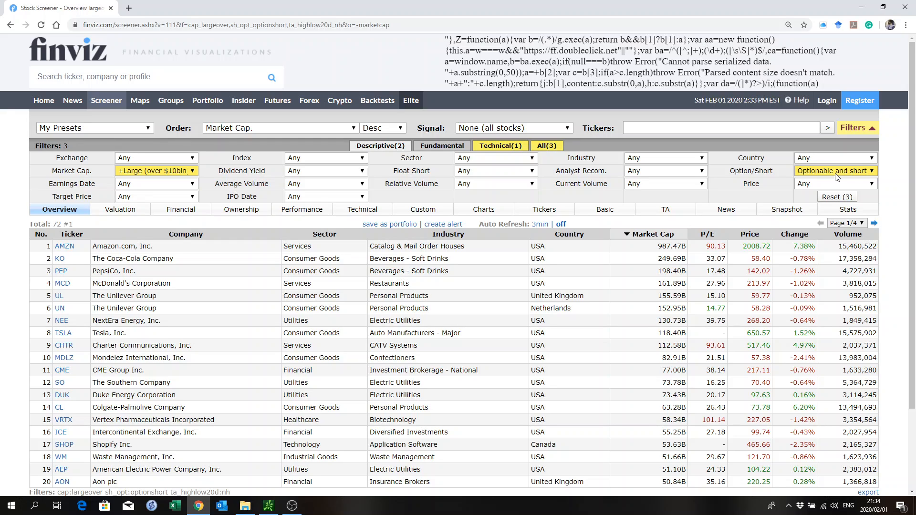
mouse_move(761, 116)
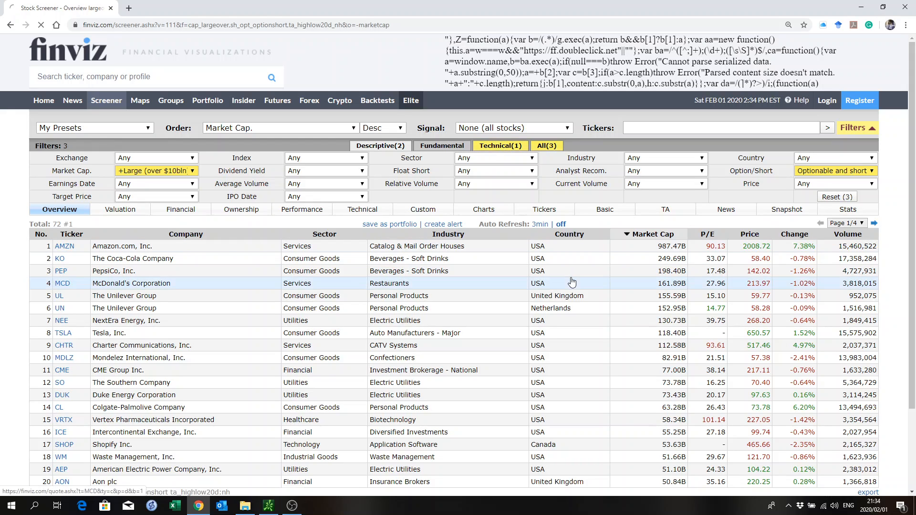
- Show the Technical filters with 20-day high/low at New High, clearing the video ad
left_click(499, 145)
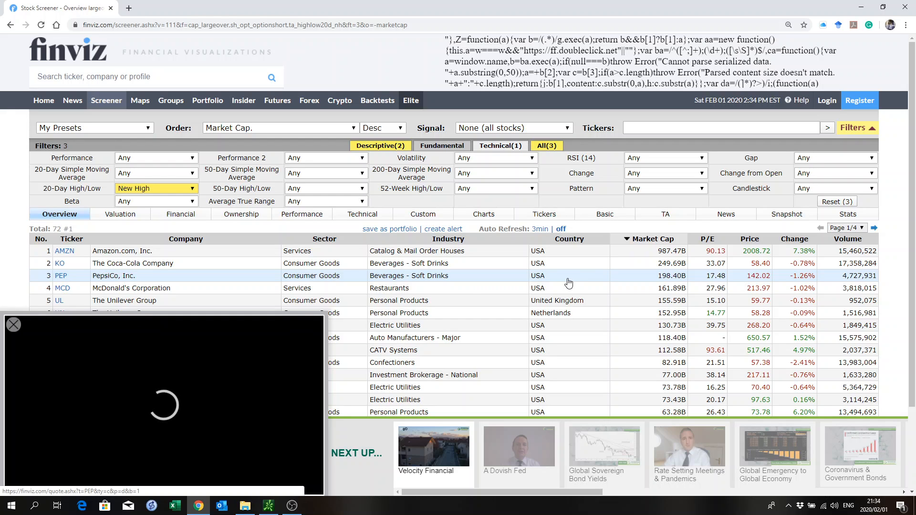
left_click(12, 325)
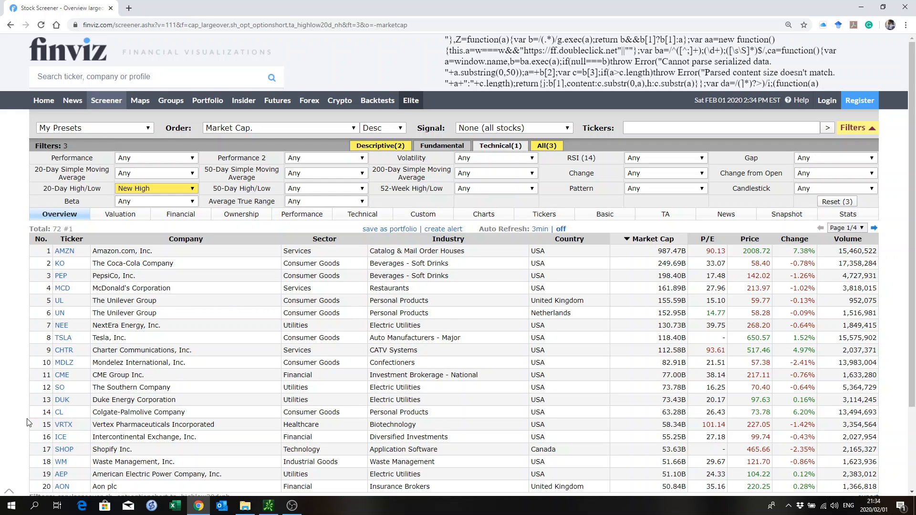
mouse_move(878, 202)
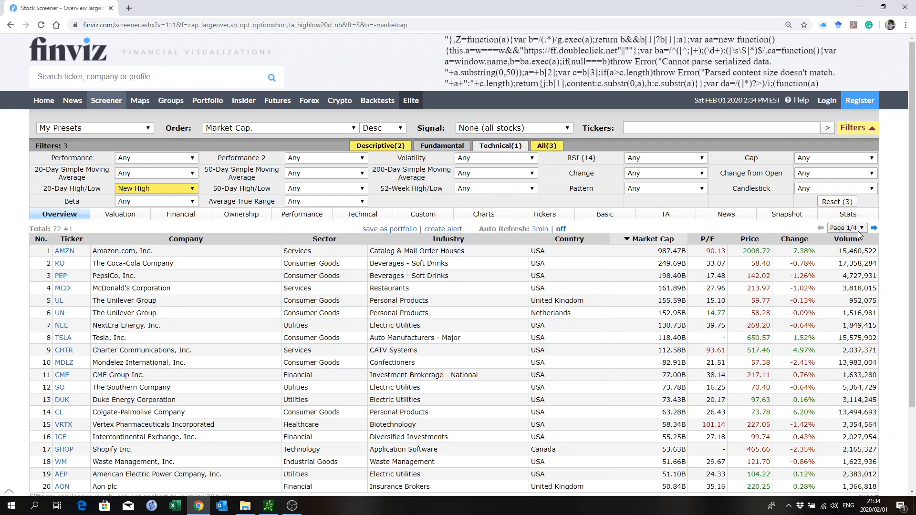
- Page through results 2, 3 and 4 to reach stocks 61–72, clearing the ad
scroll("down", 3)
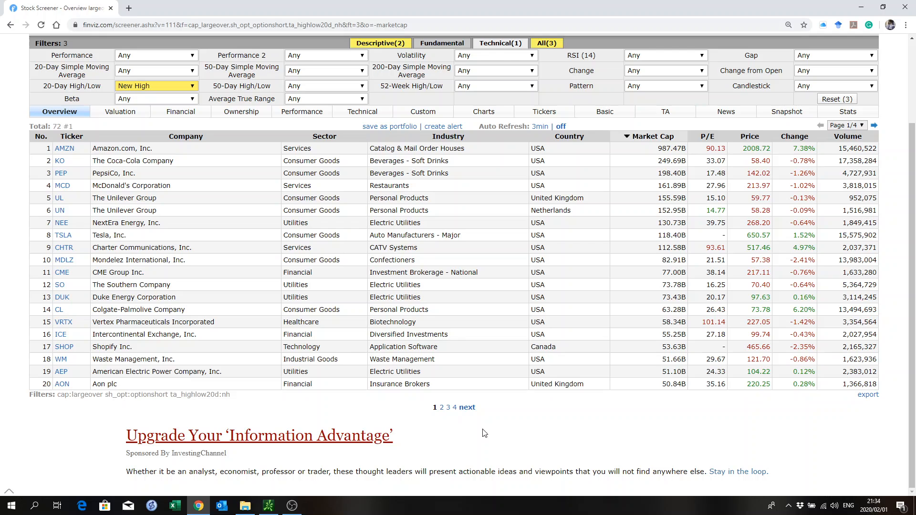
left_click(441, 408)
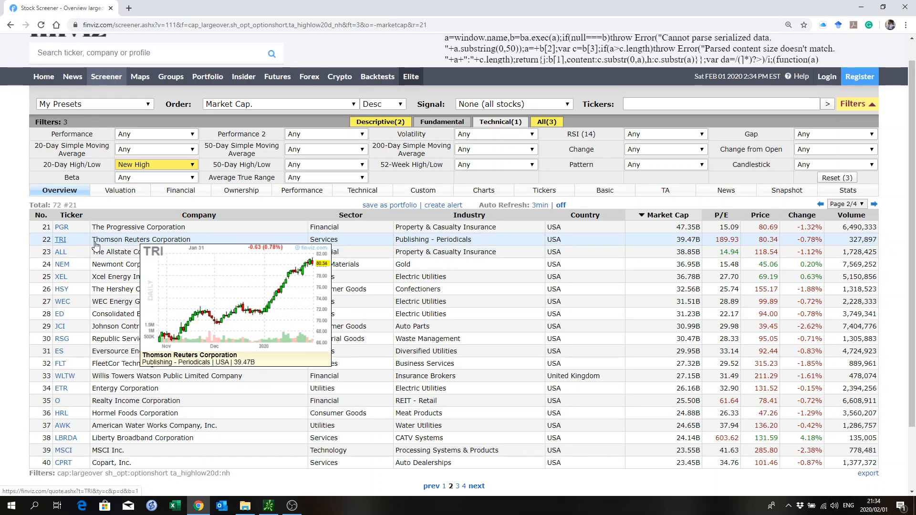
mouse_move(199, 244)
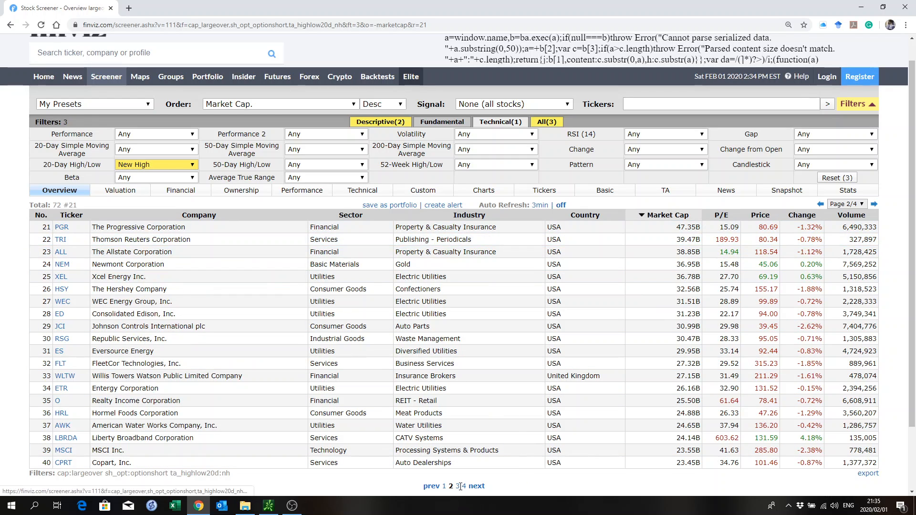
left_click(460, 485)
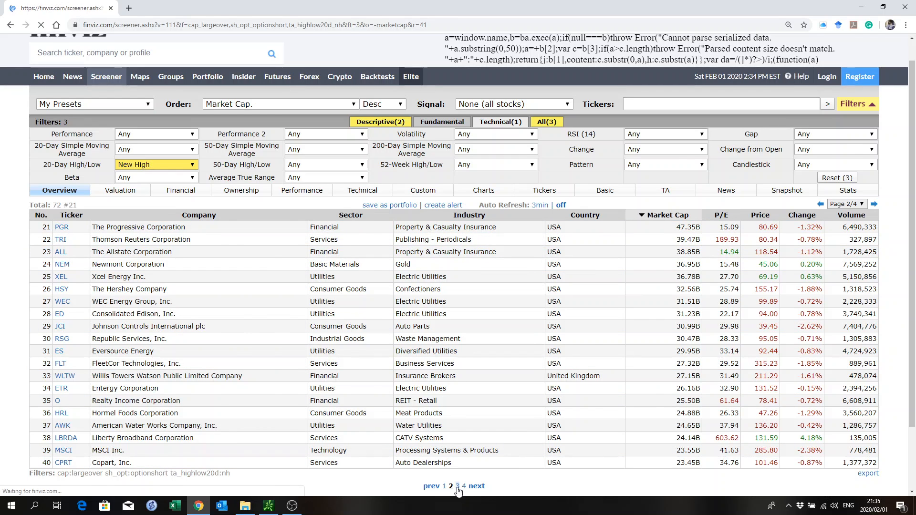
left_click(457, 486)
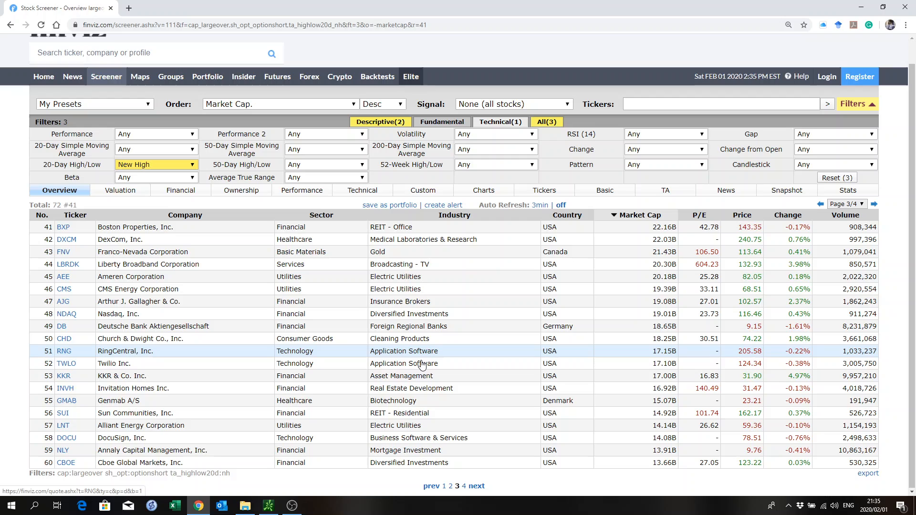
mouse_move(465, 486)
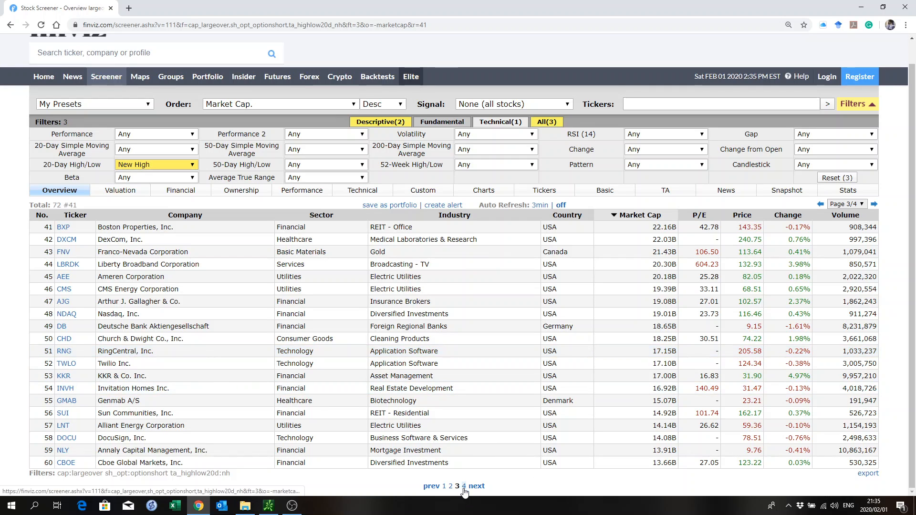
left_click(466, 486)
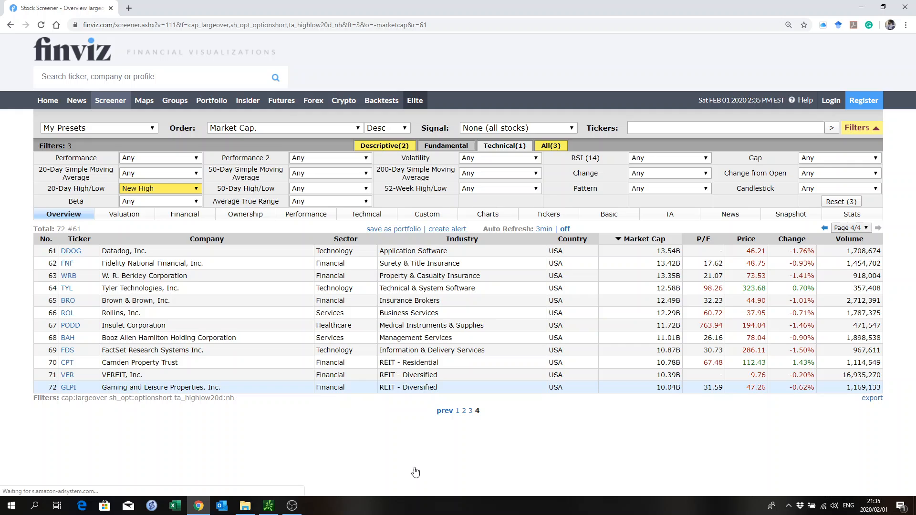
mouse_move(69, 388)
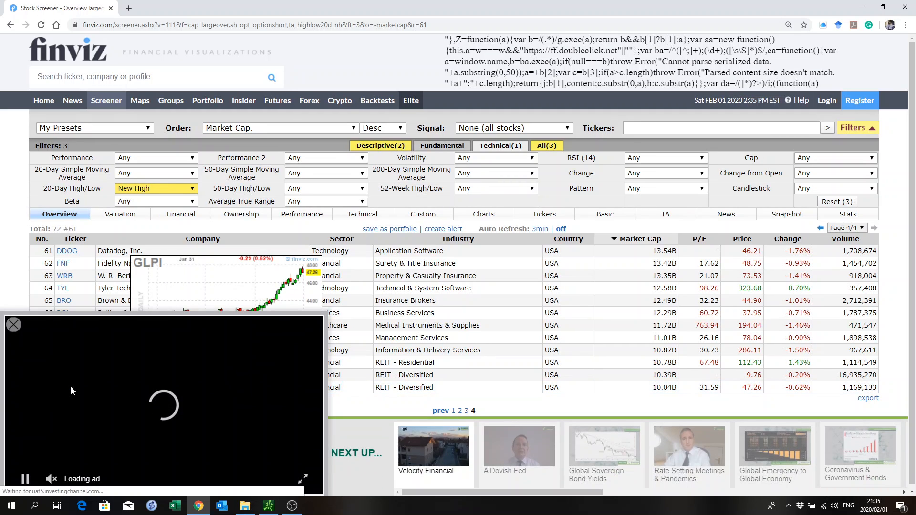
left_click(13, 324)
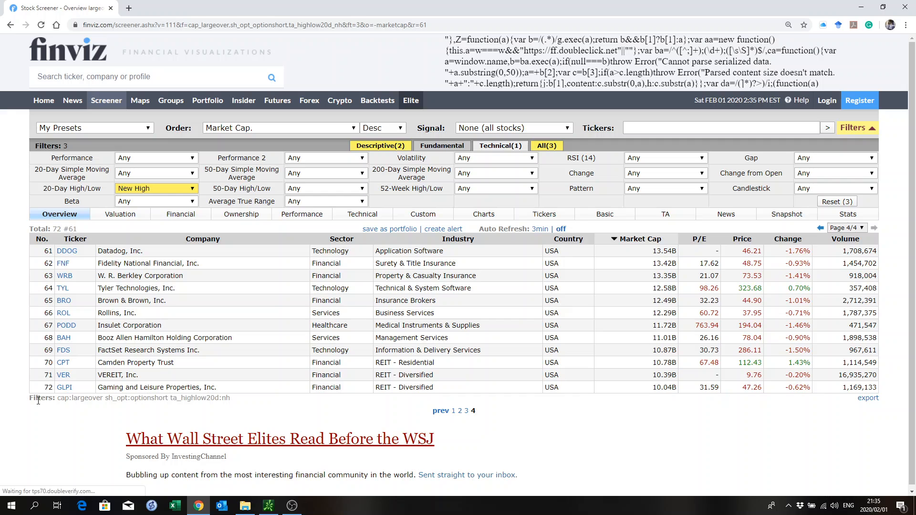
mouse_move(64, 387)
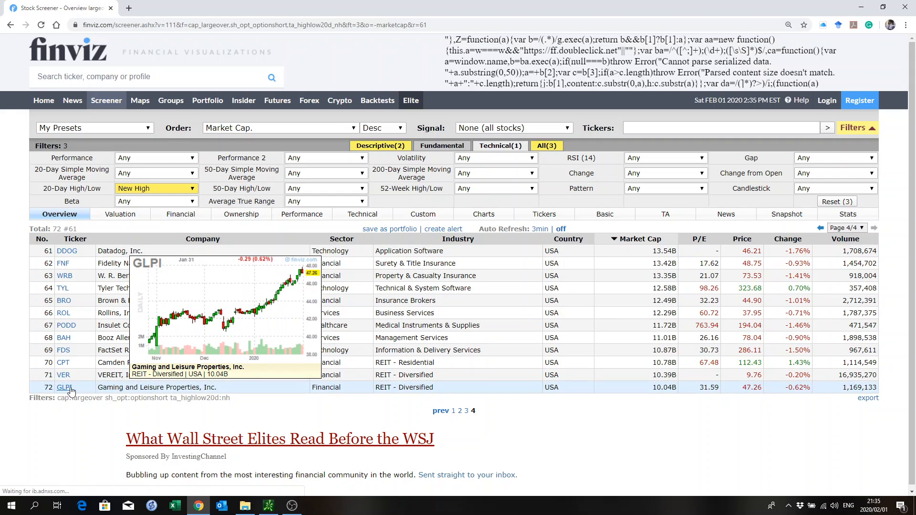
mouse_move(63, 337)
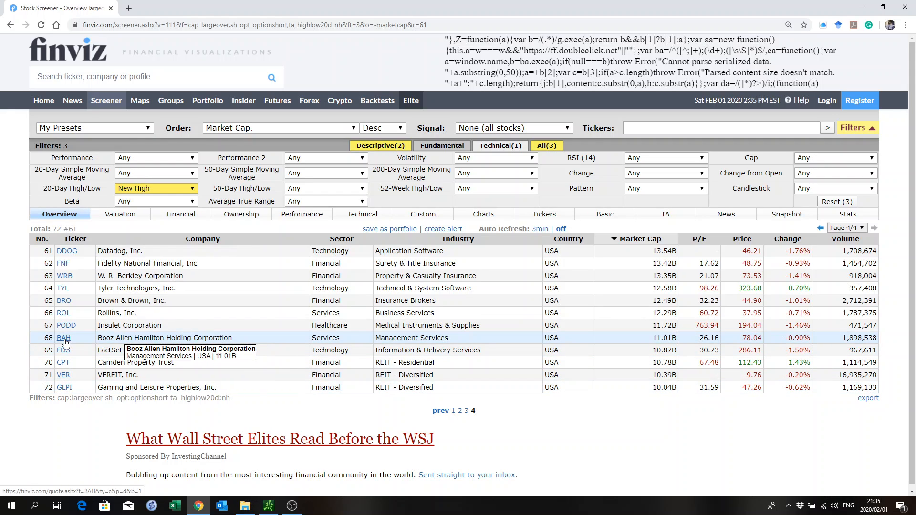
mouse_move(63, 337)
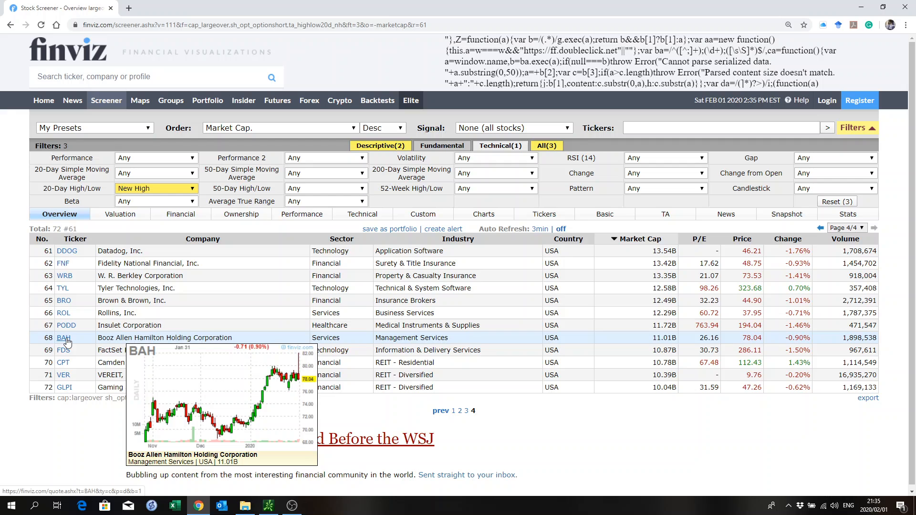
mouse_move(63, 305)
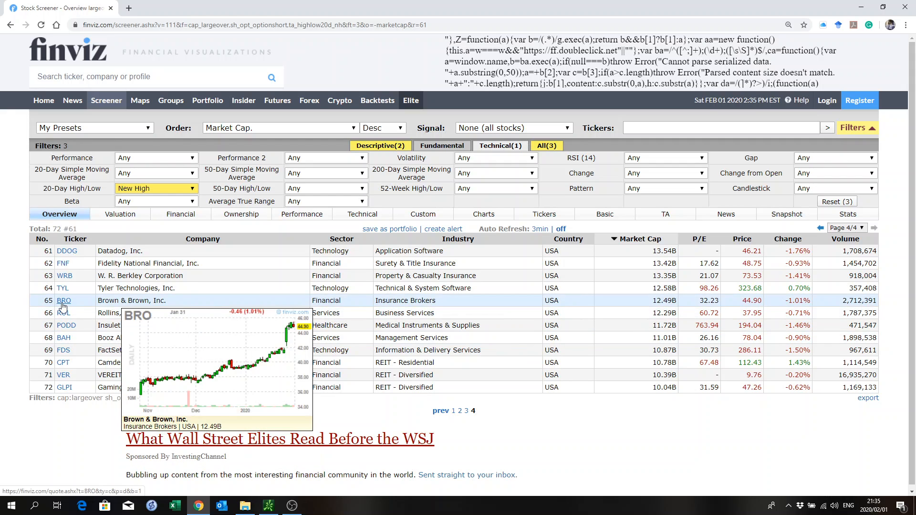
mouse_move(440, 410)
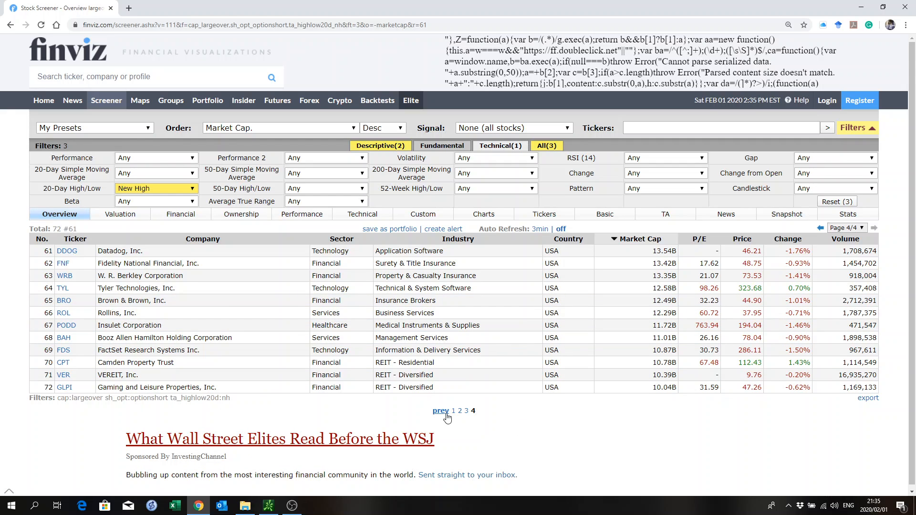
left_click(440, 410)
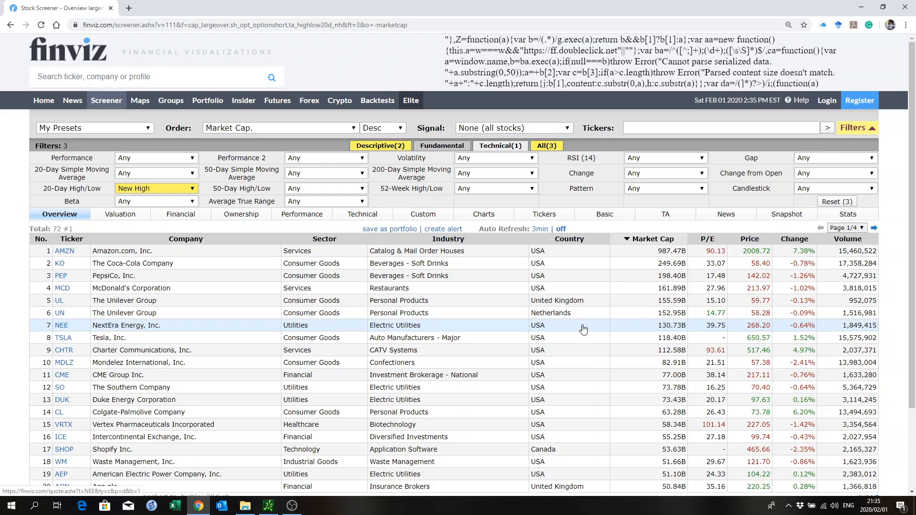
scroll("down", 3)
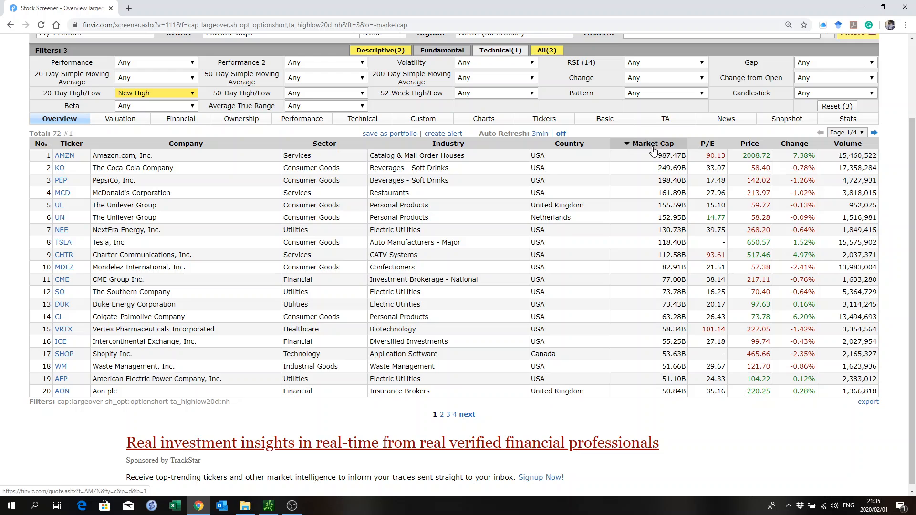
mouse_move(705, 160)
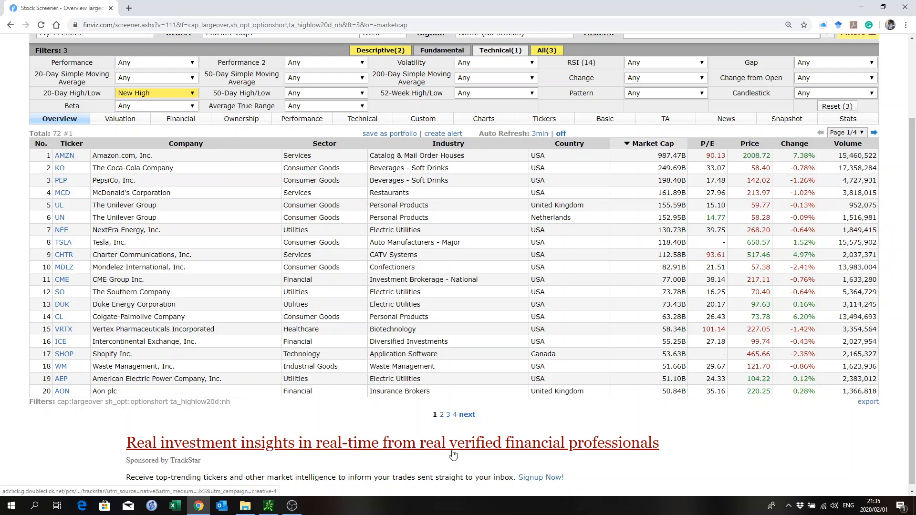
left_click(441, 414)
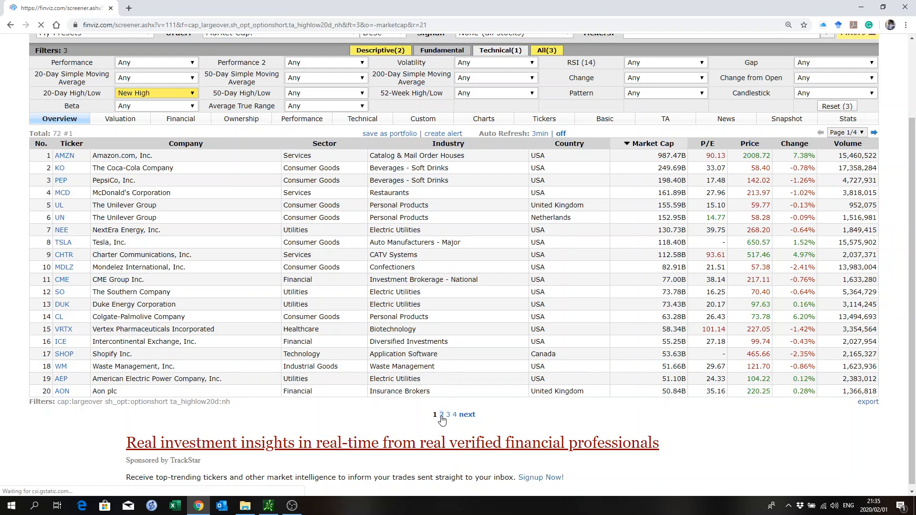
left_click(440, 414)
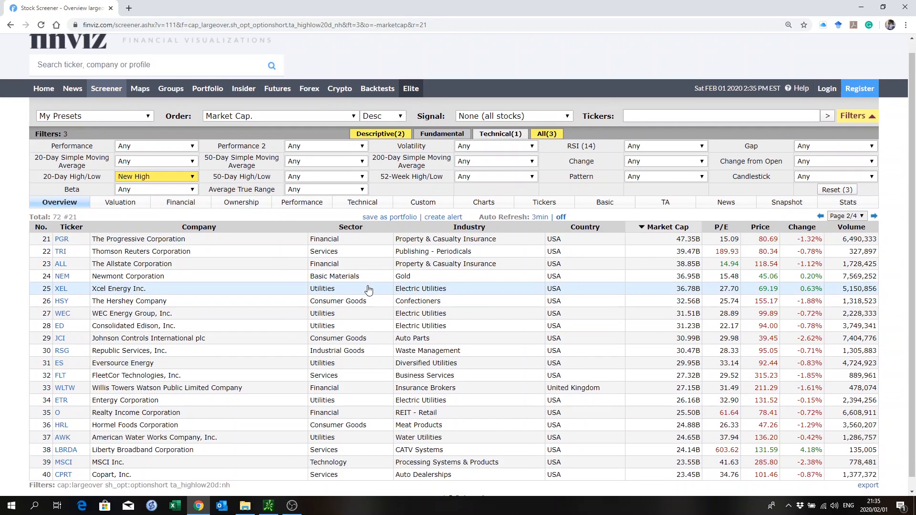
scroll("down", 3)
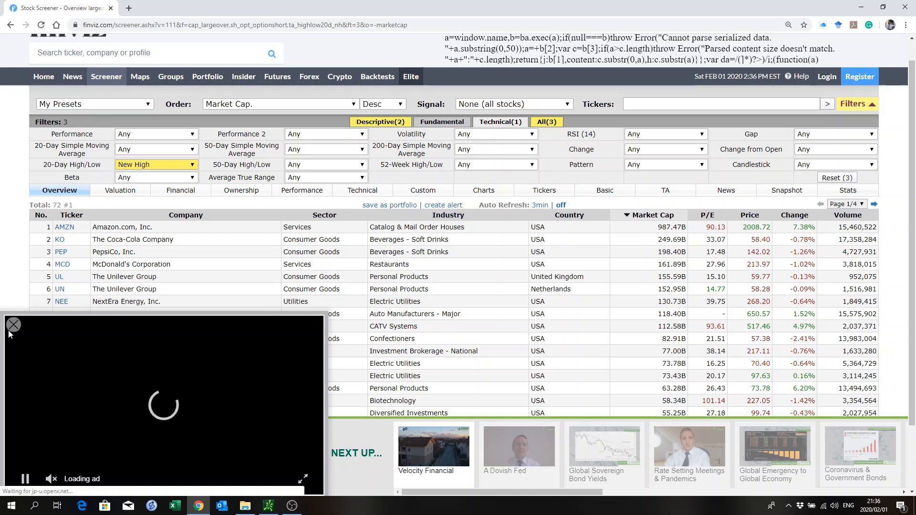
- Browse the sector-ordered results through pages 2–4 and return to page 1
left_click(11, 324)
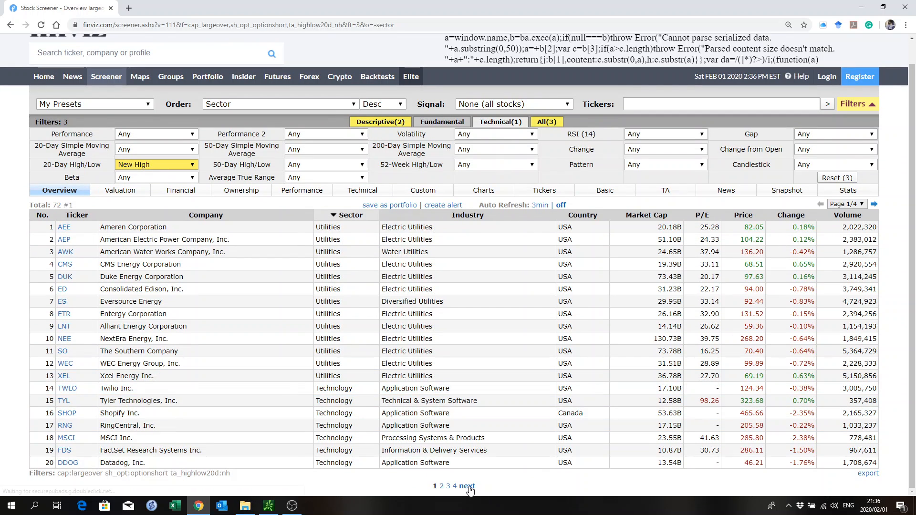
left_click(466, 486)
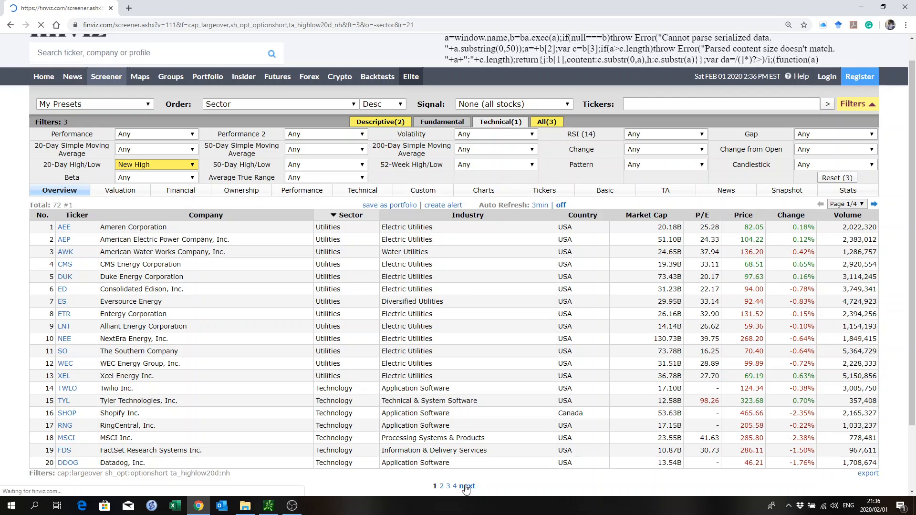
left_click(466, 486)
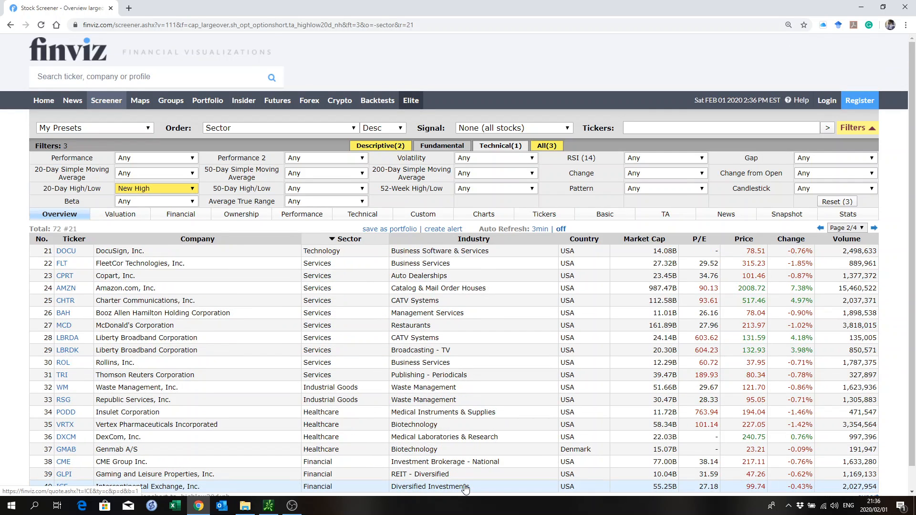
scroll("down", 3)
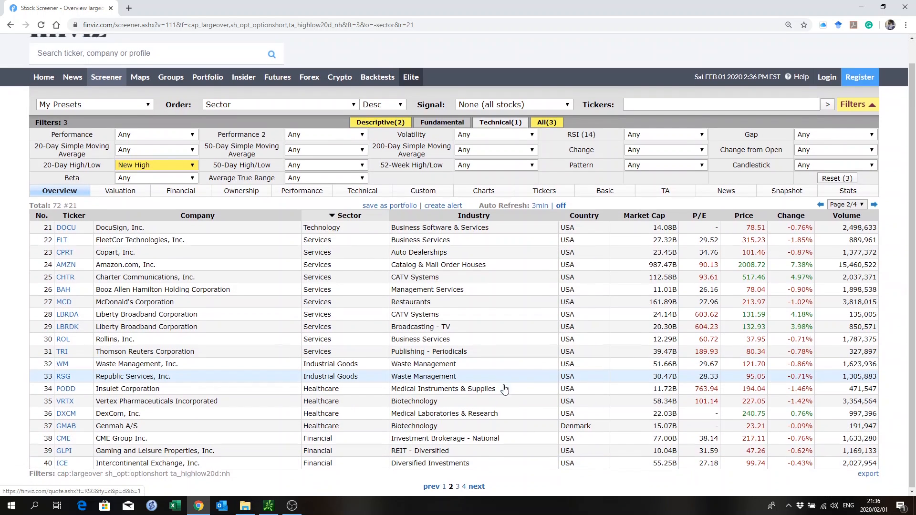
left_click(477, 486)
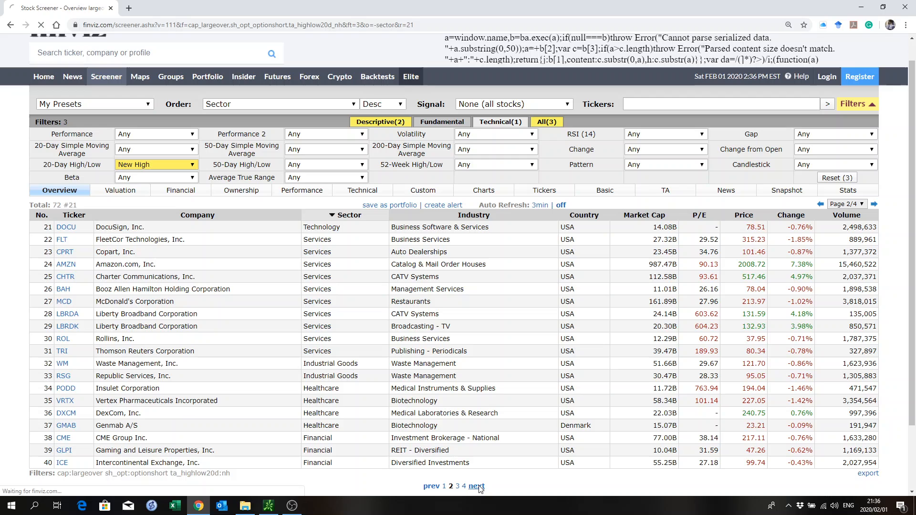
left_click(477, 485)
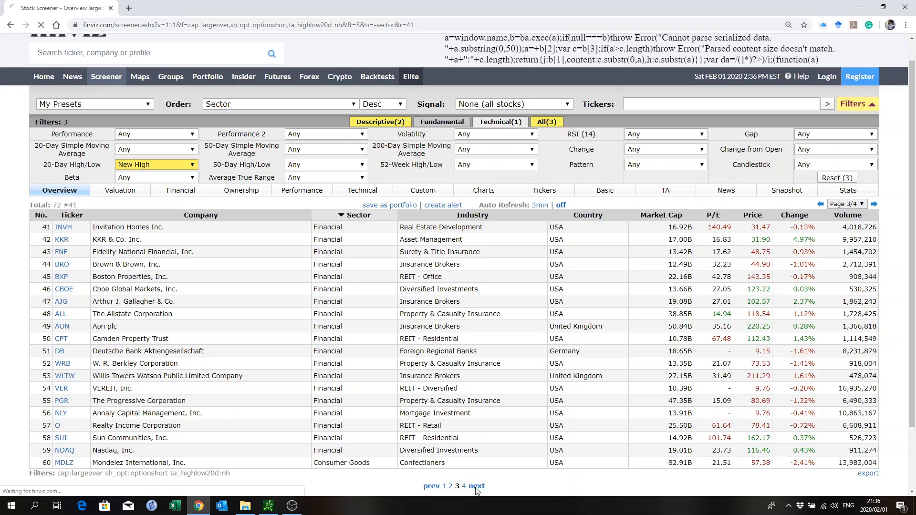
left_click(476, 485)
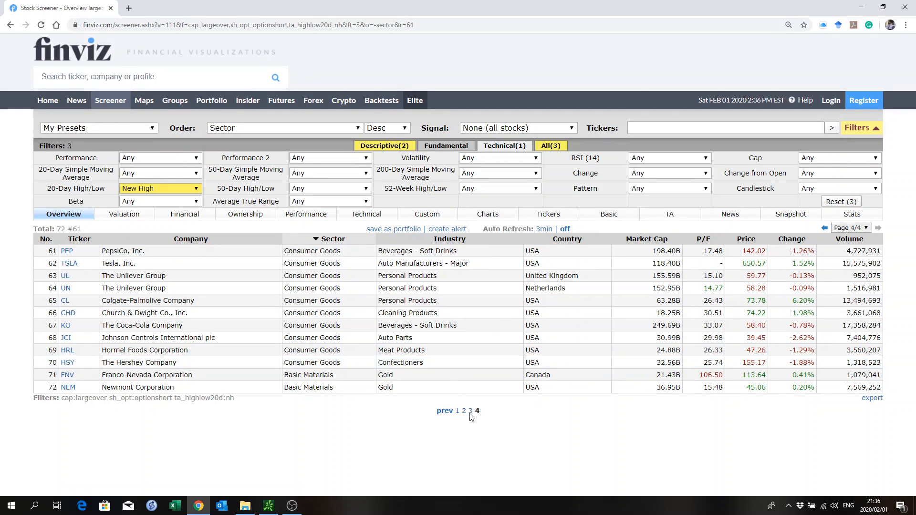
left_click(470, 410)
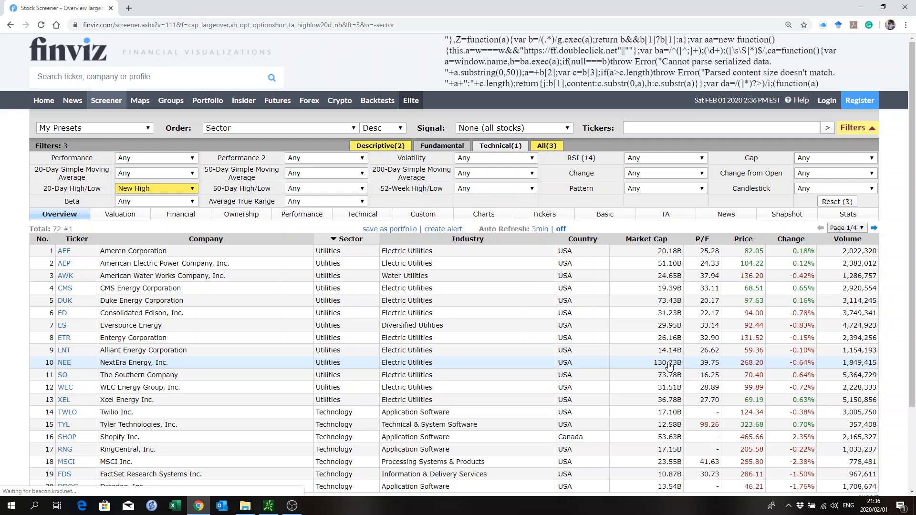
mouse_move(64, 363)
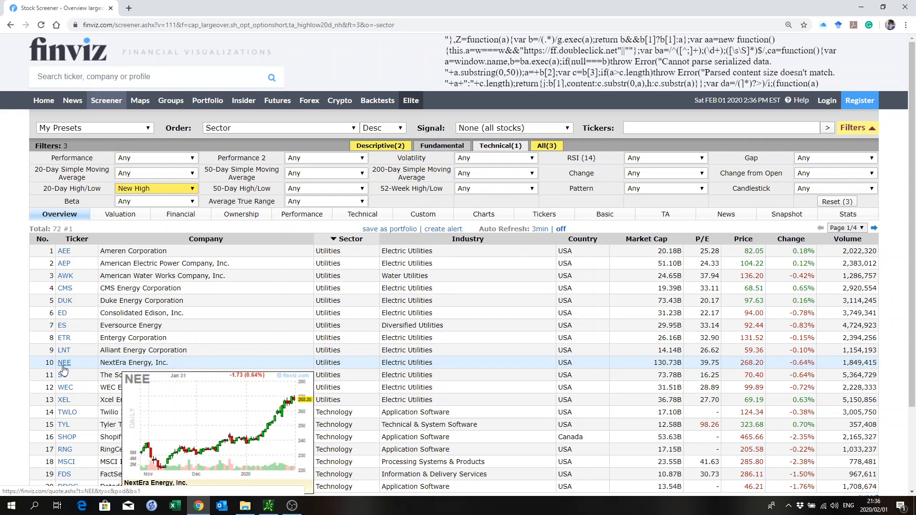
- Open NEE's quote page and bring its key statistics table into view
left_click(63, 362)
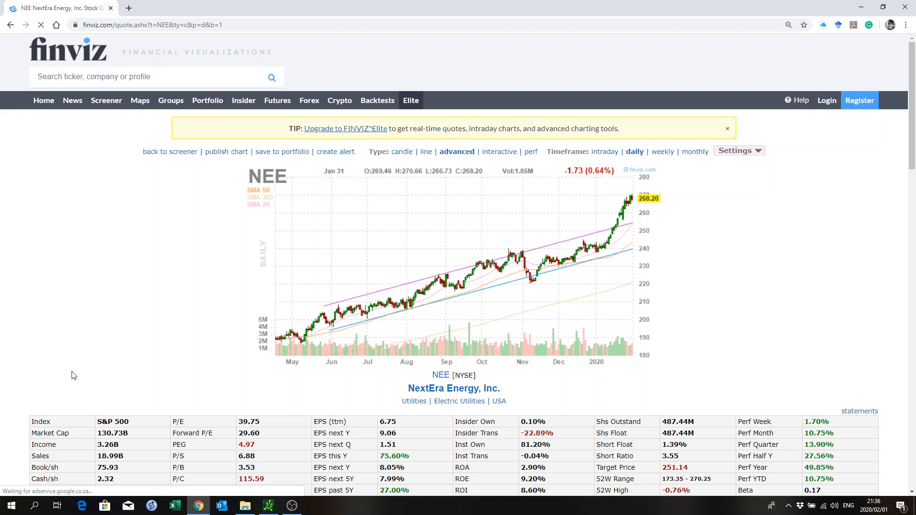
mouse_move(478, 255)
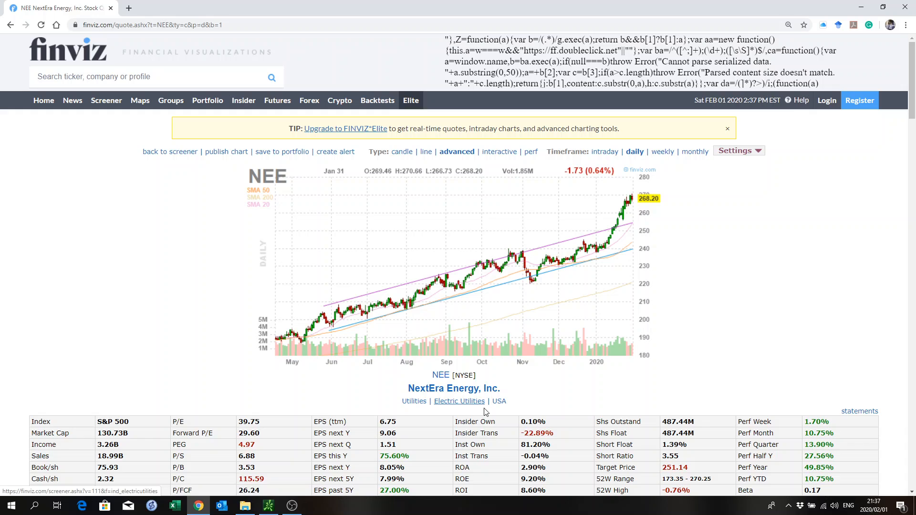
mouse_move(642, 203)
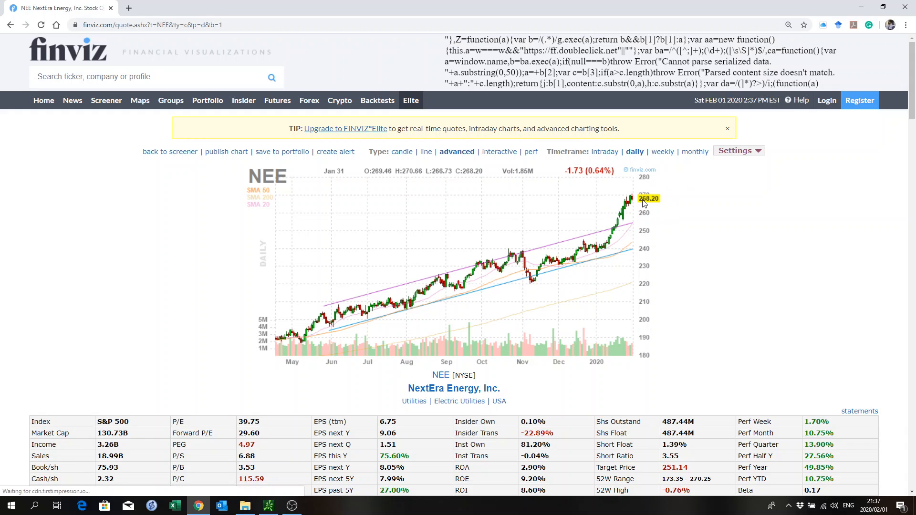
mouse_move(641, 203)
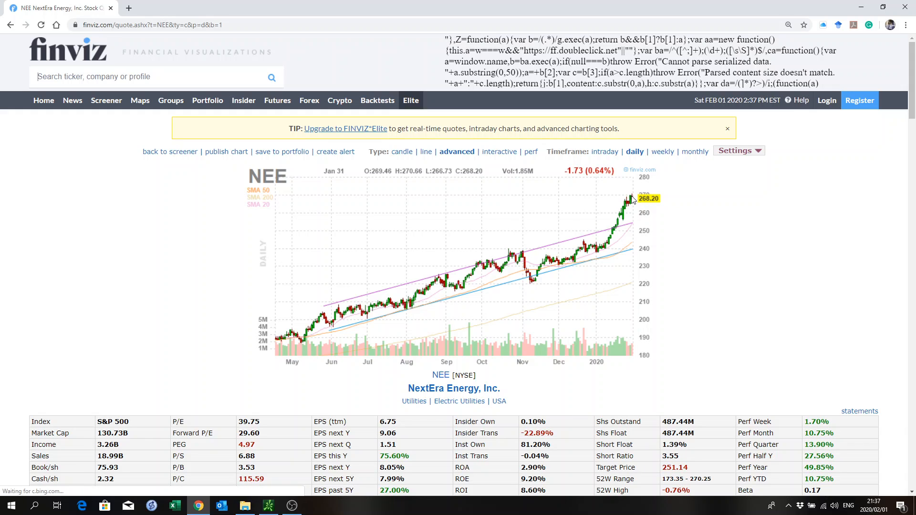
mouse_move(652, 271)
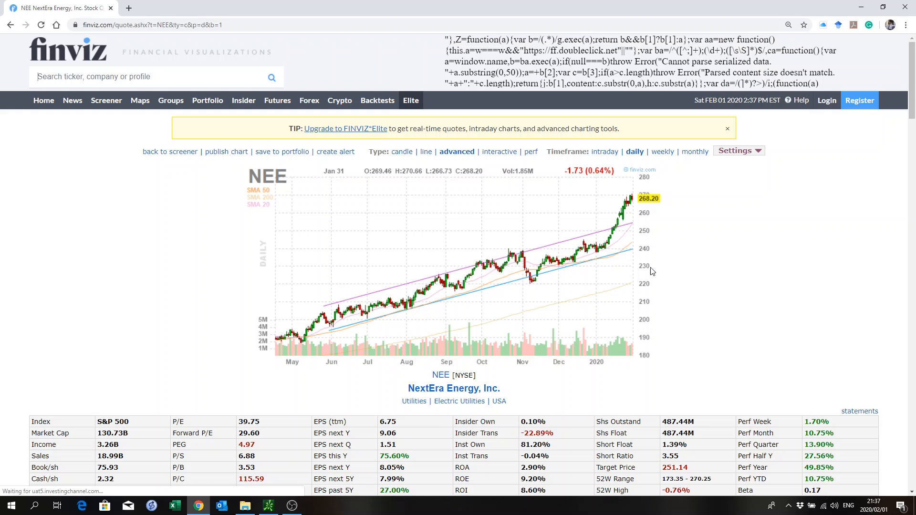
scroll("down", 3)
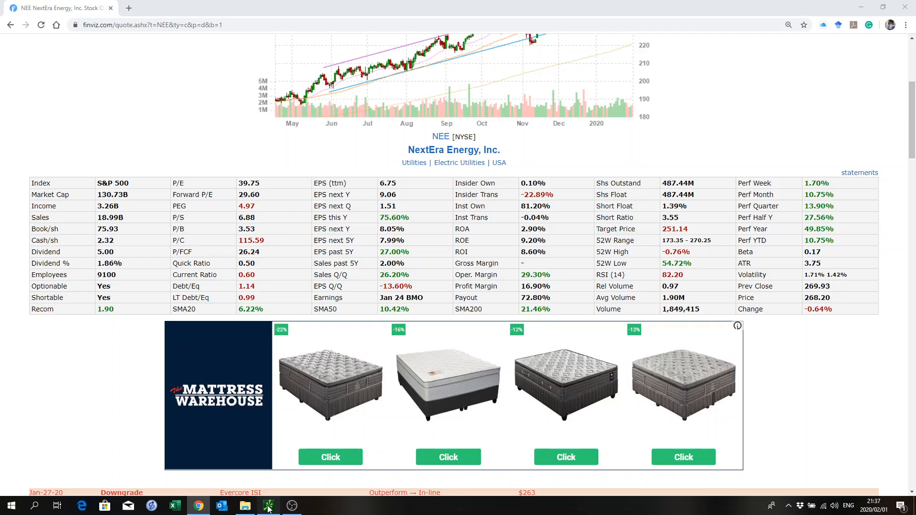
- Switch to thinkorswim and set the NEE chart to 20 years of monthly bars
left_click(267, 506)
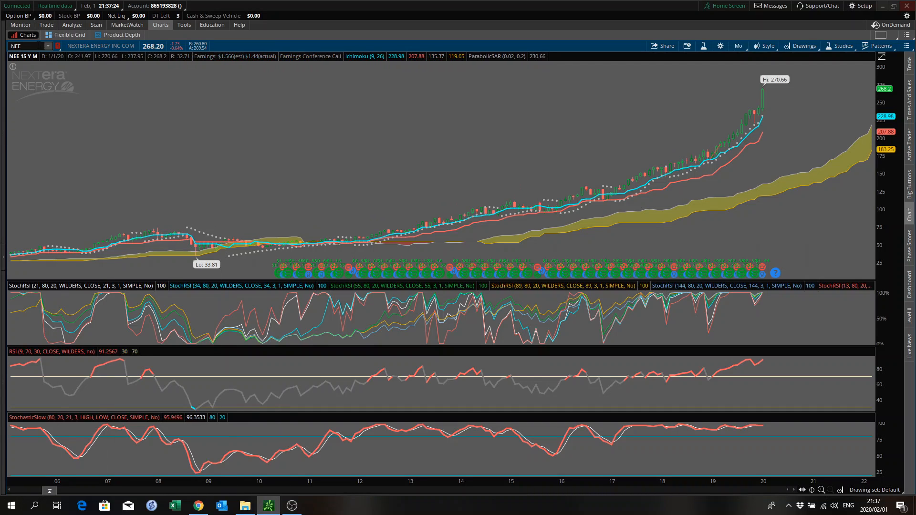
mouse_move(627, 266)
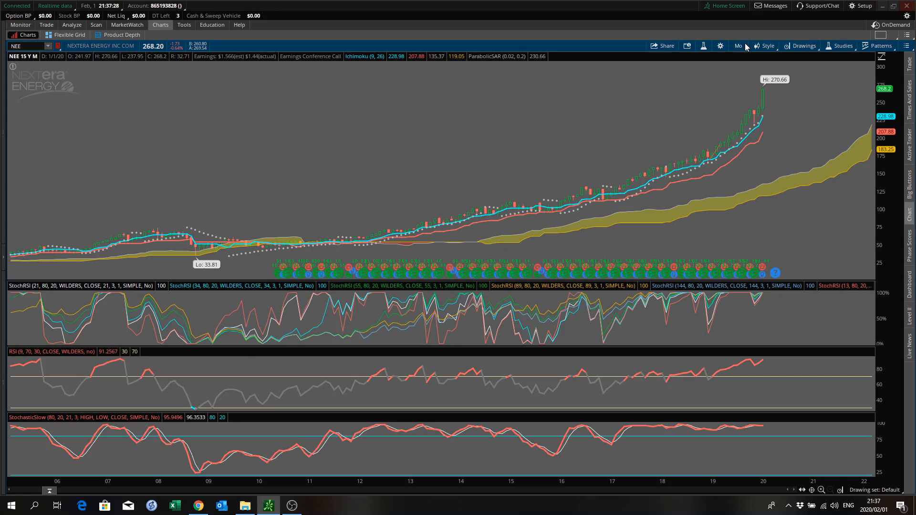
left_click(738, 45)
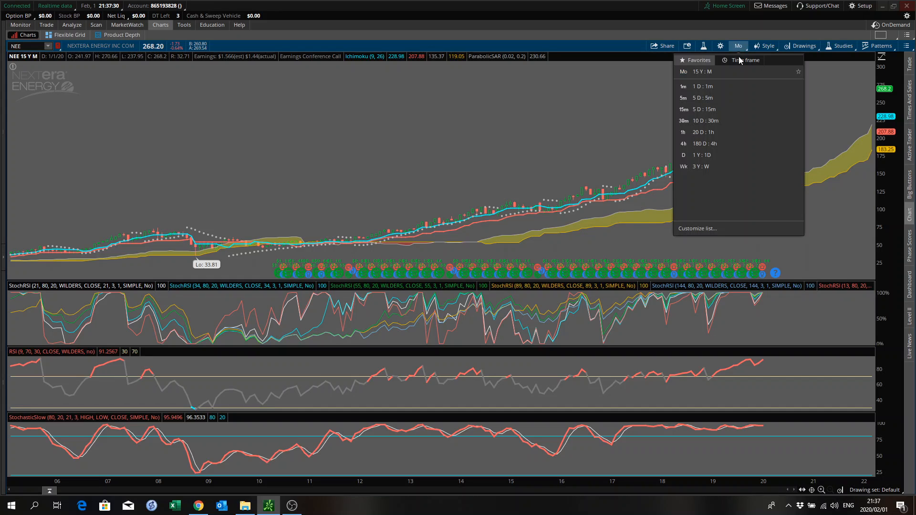
left_click(746, 60)
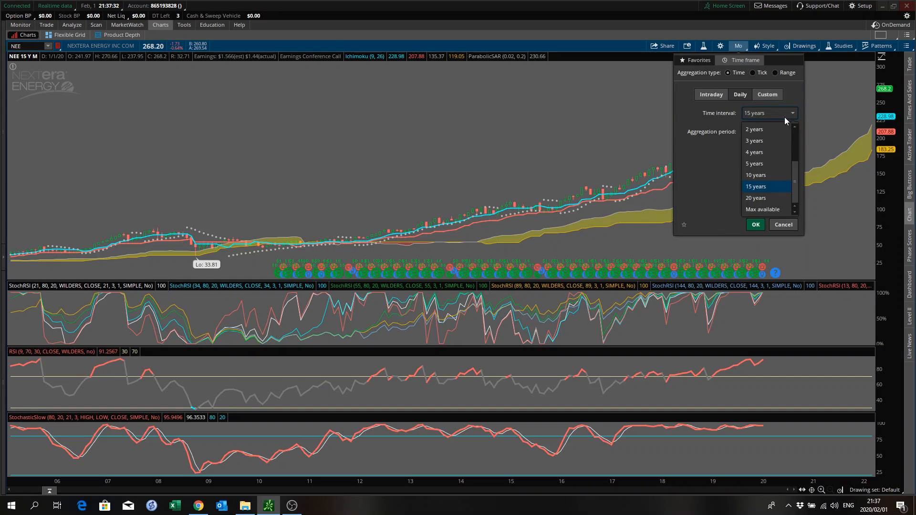
left_click(755, 197)
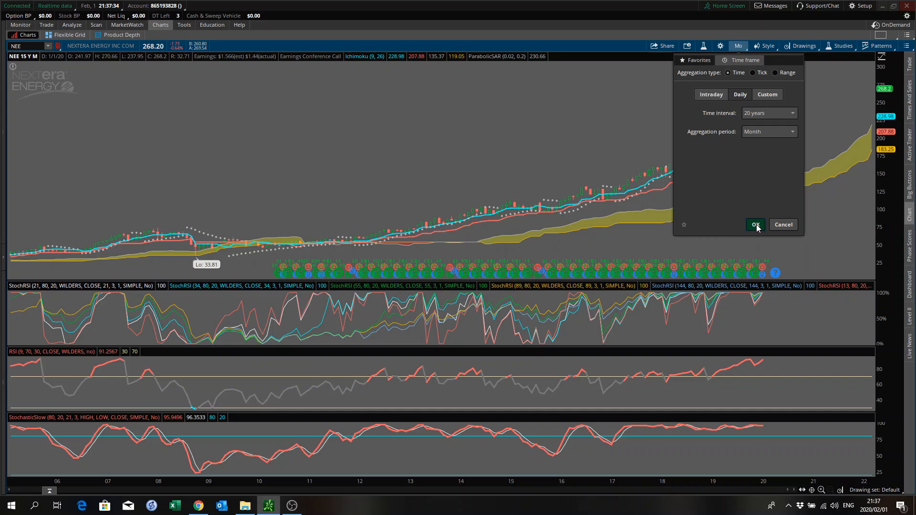
left_click(755, 225)
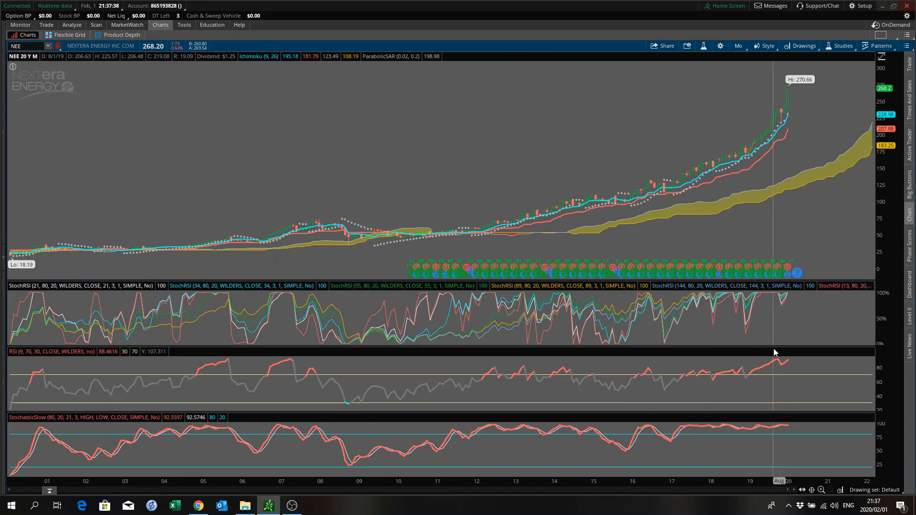
mouse_move(788, 347)
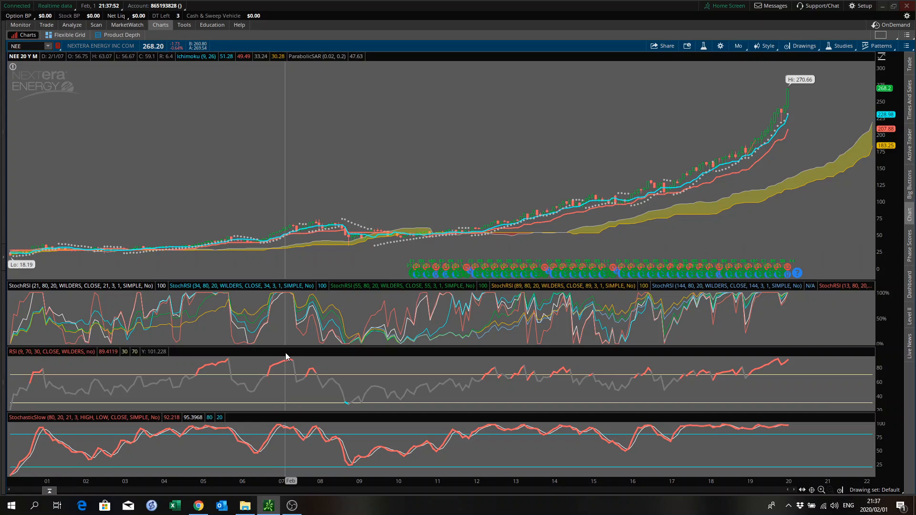
mouse_move(292, 355)
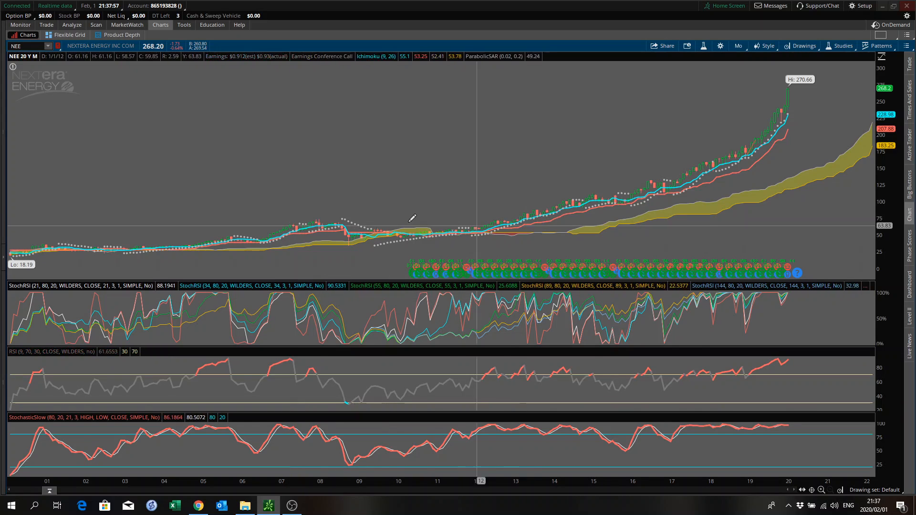
mouse_move(792, 127)
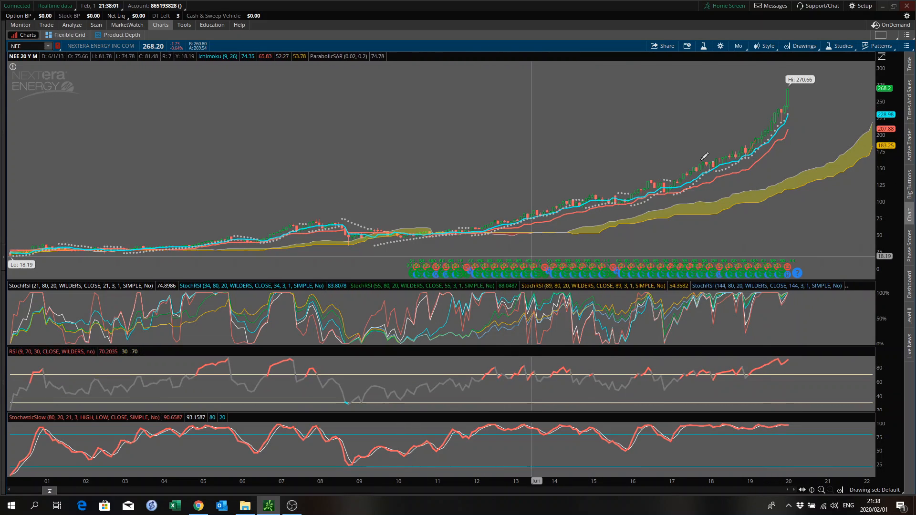
mouse_move(745, 301)
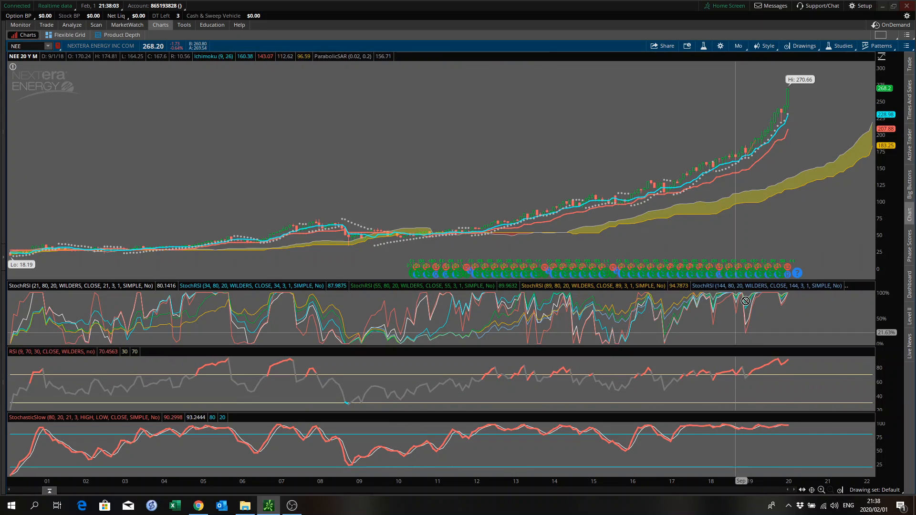
mouse_move(778, 417)
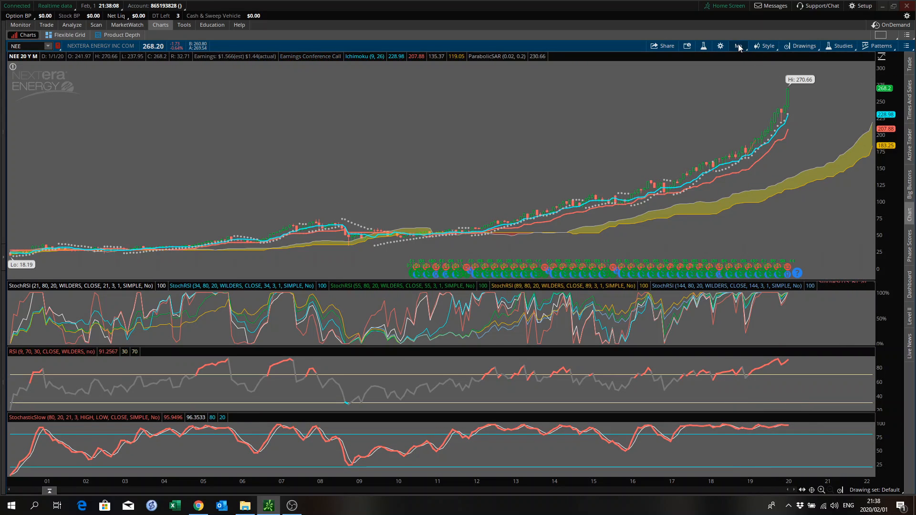
- Set the NEE chart time frame to 5 years with weekly aggregation
left_click(737, 46)
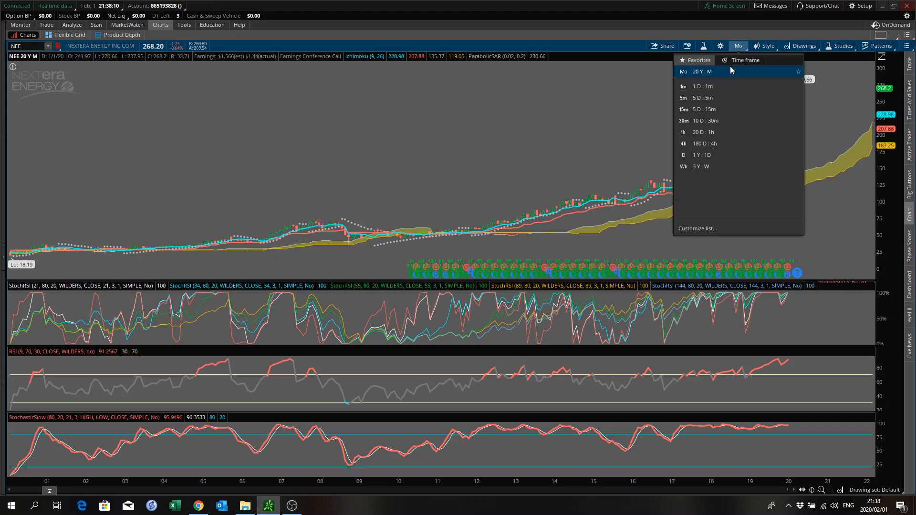
left_click(744, 60)
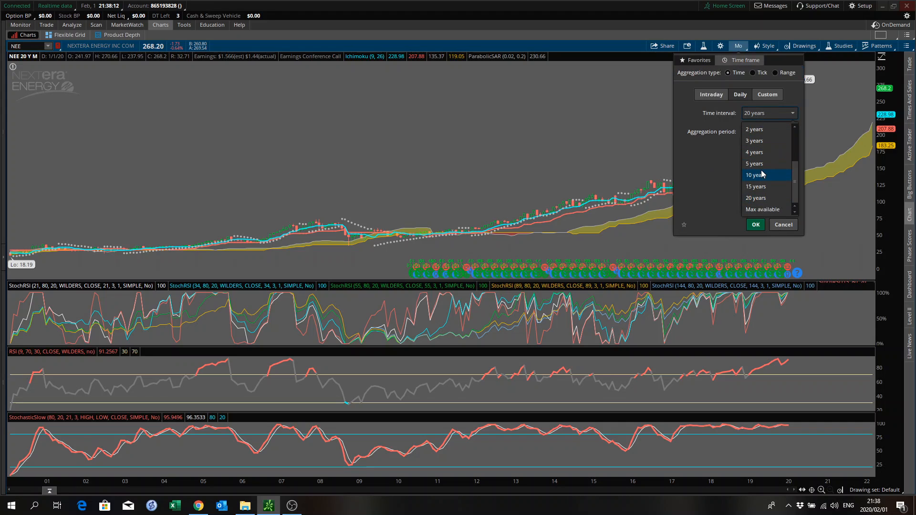
left_click(768, 132)
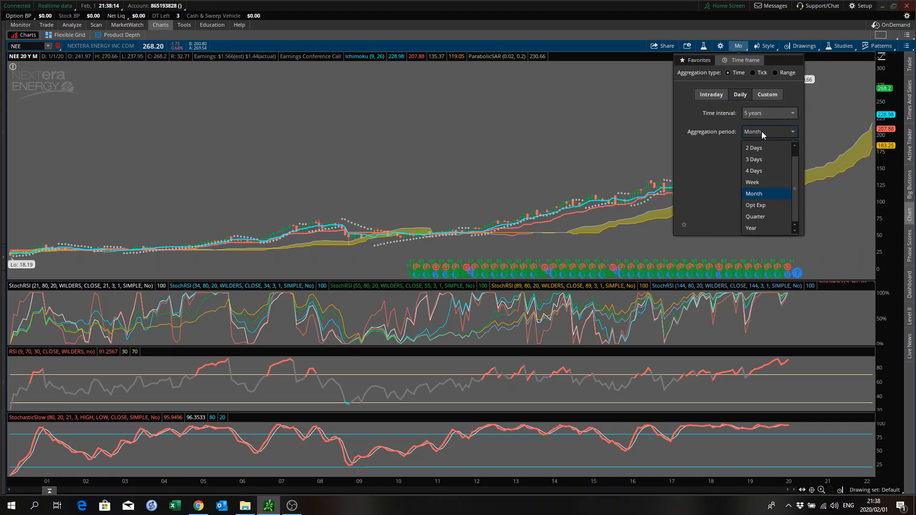
left_click(753, 181)
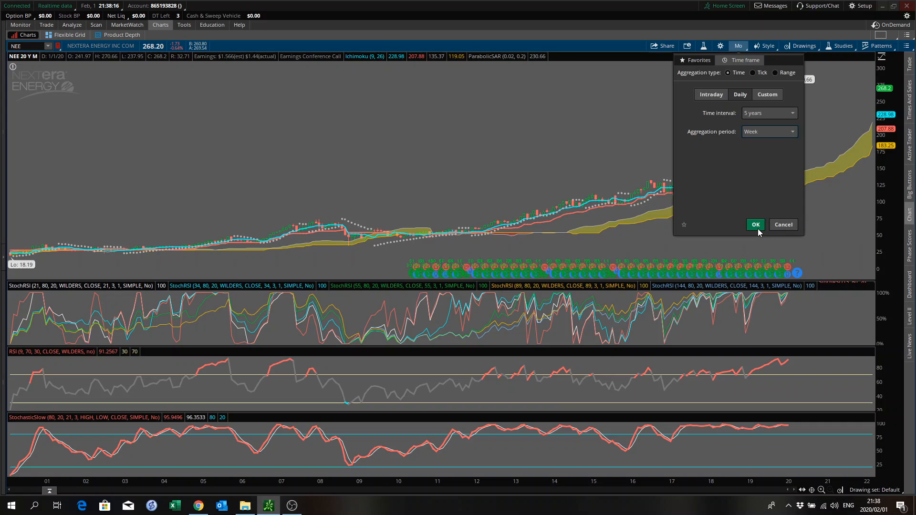
left_click(753, 224)
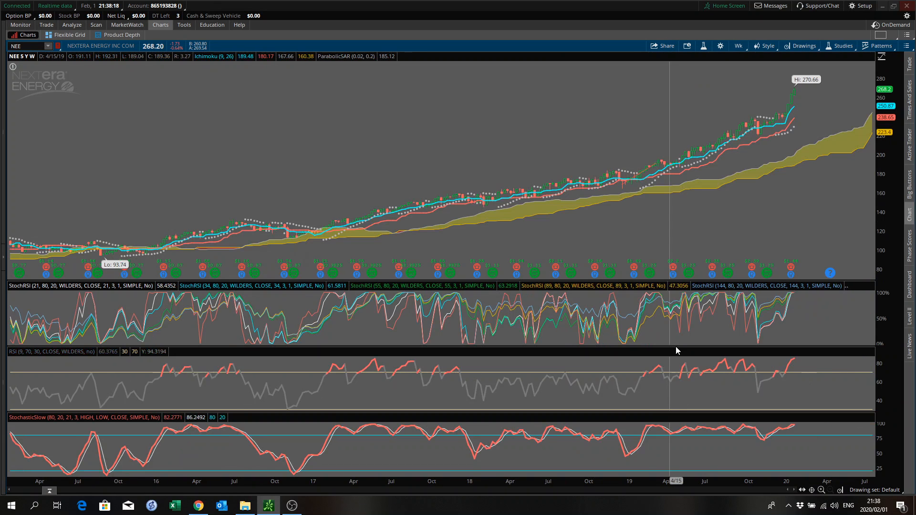
mouse_move(795, 304)
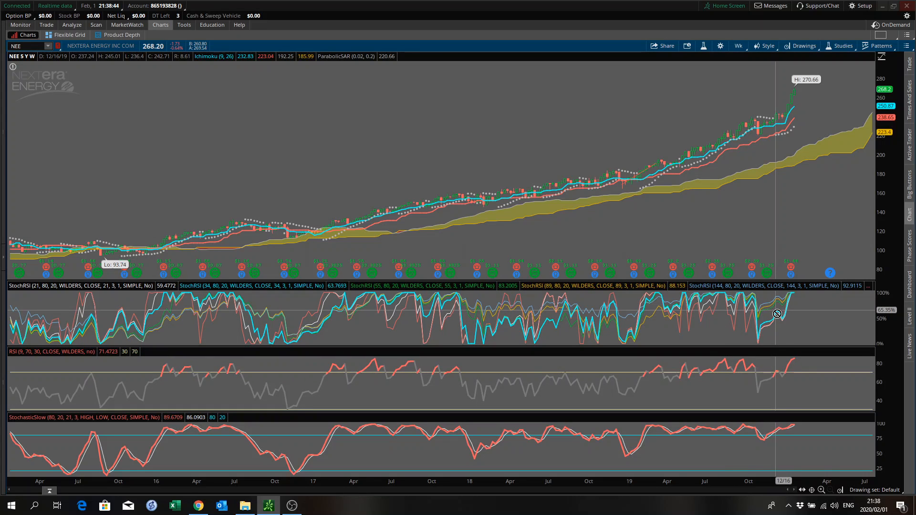
- Apply the 1 Y : 1D favorite to view NEE's latest high against RSI
left_click(737, 45)
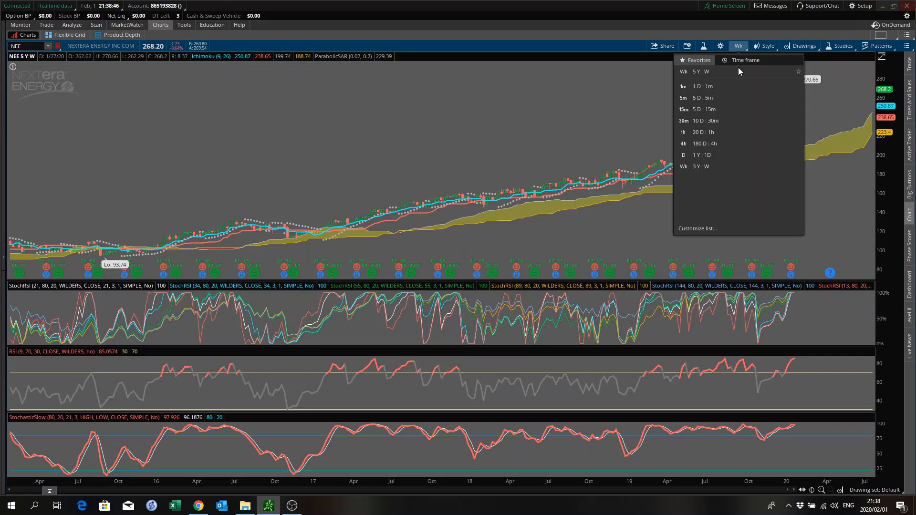
left_click(700, 154)
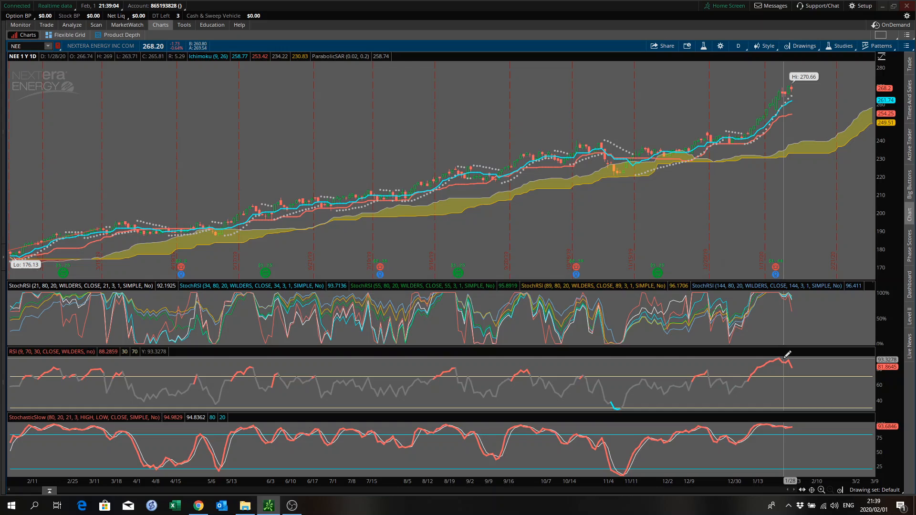
mouse_move(476, 379)
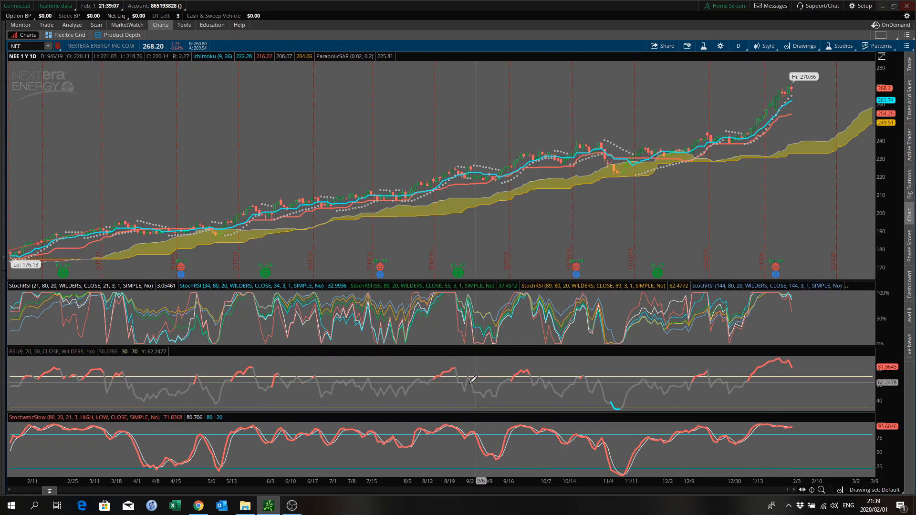
mouse_move(779, 363)
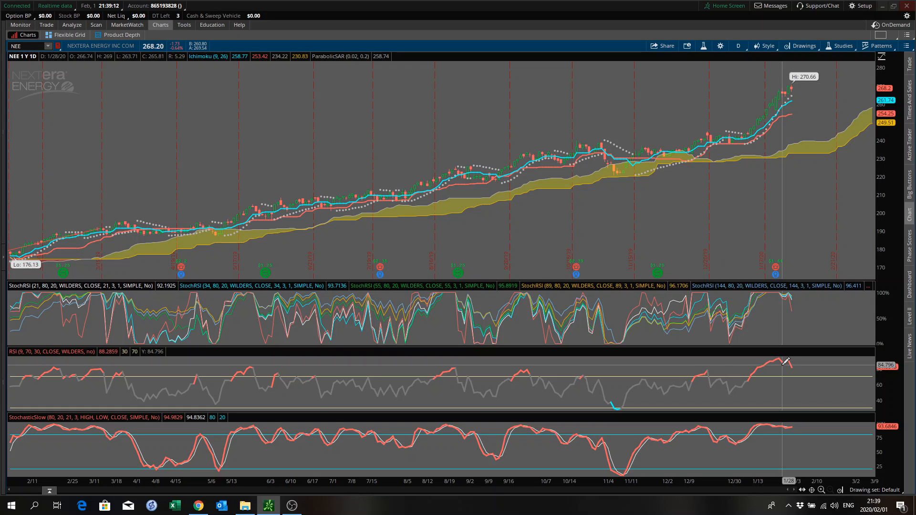
mouse_move(779, 261)
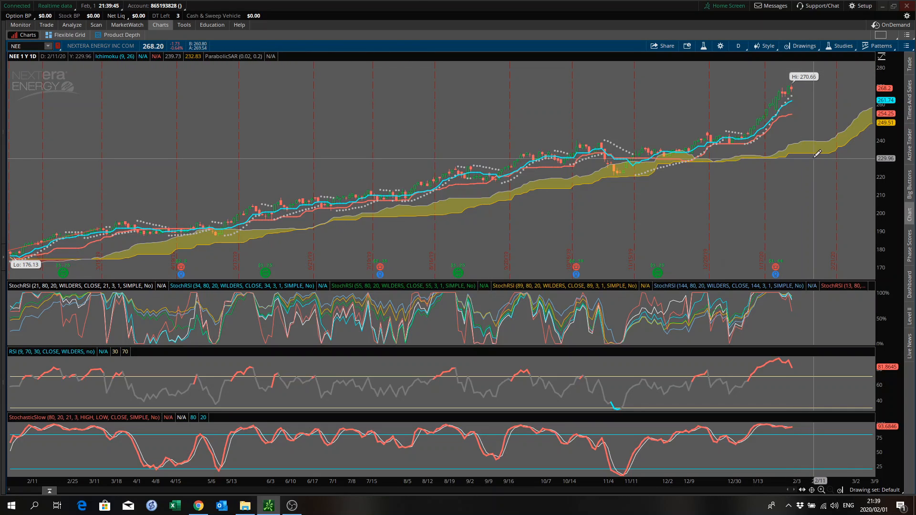
mouse_move(810, 127)
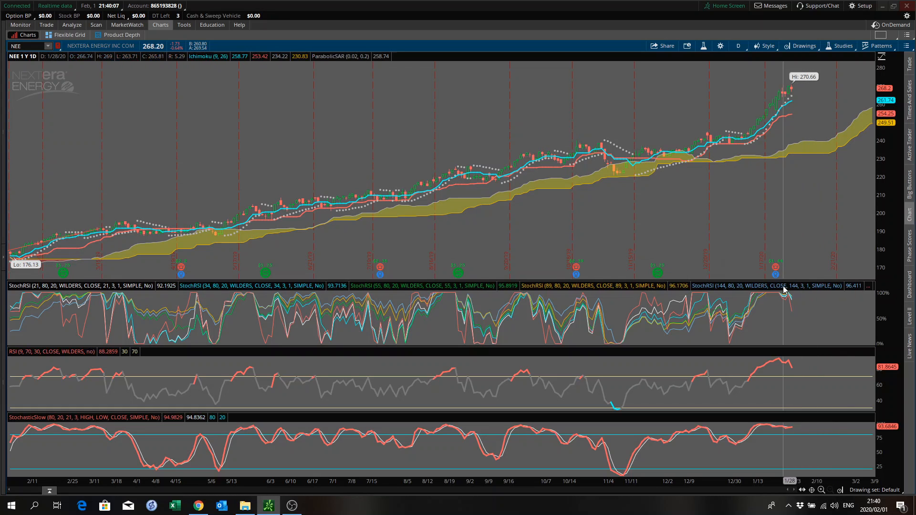
mouse_move(794, 360)
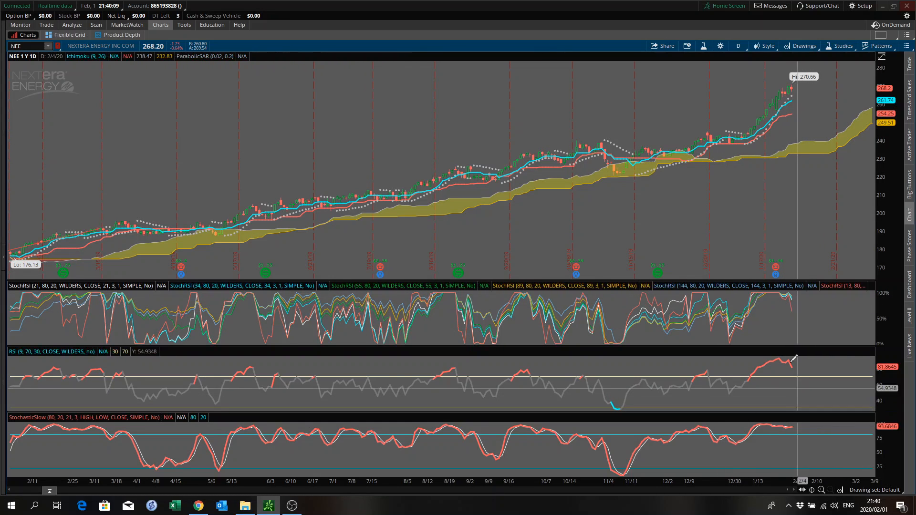
left_click(737, 46)
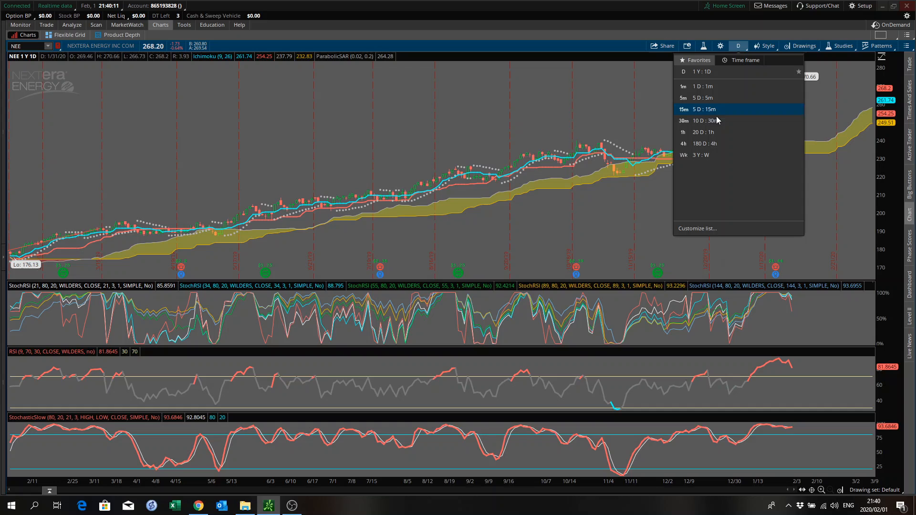
- Apply the 3 Y : W favorite, then return to the Finviz screener window
left_click(696, 154)
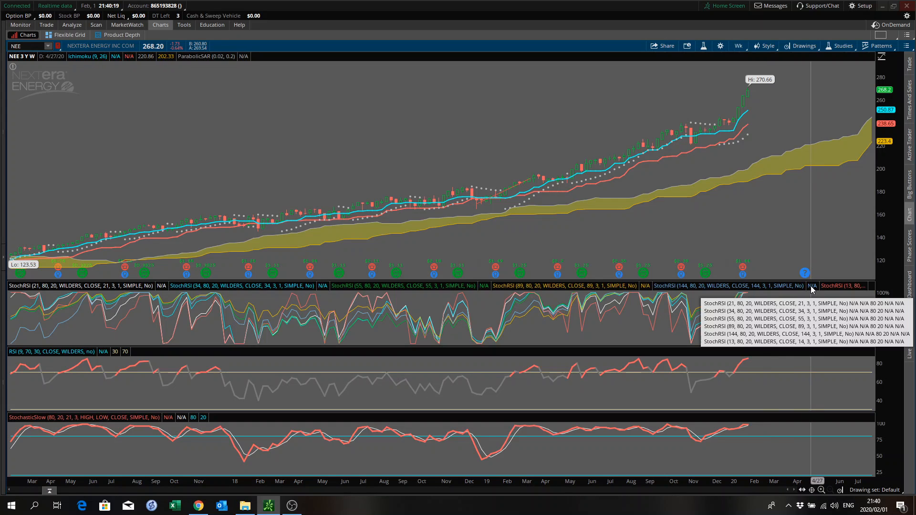
mouse_move(695, 269)
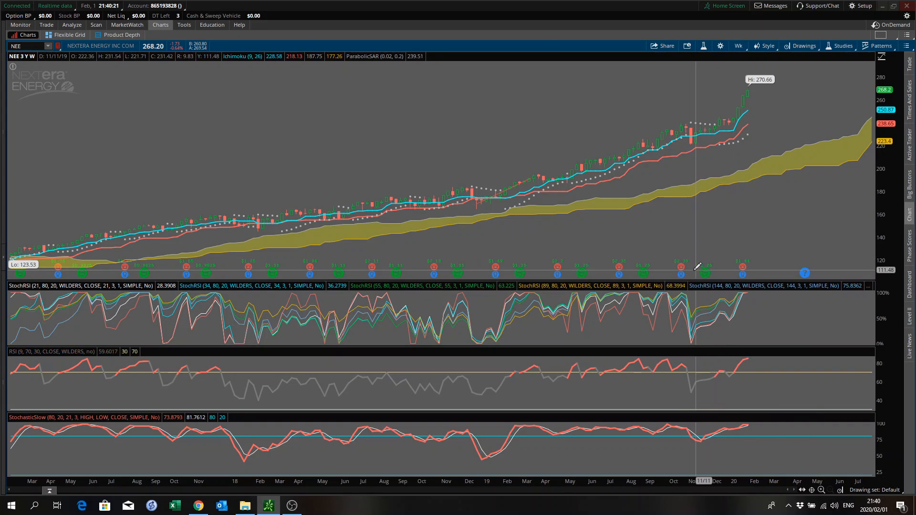
mouse_move(754, 84)
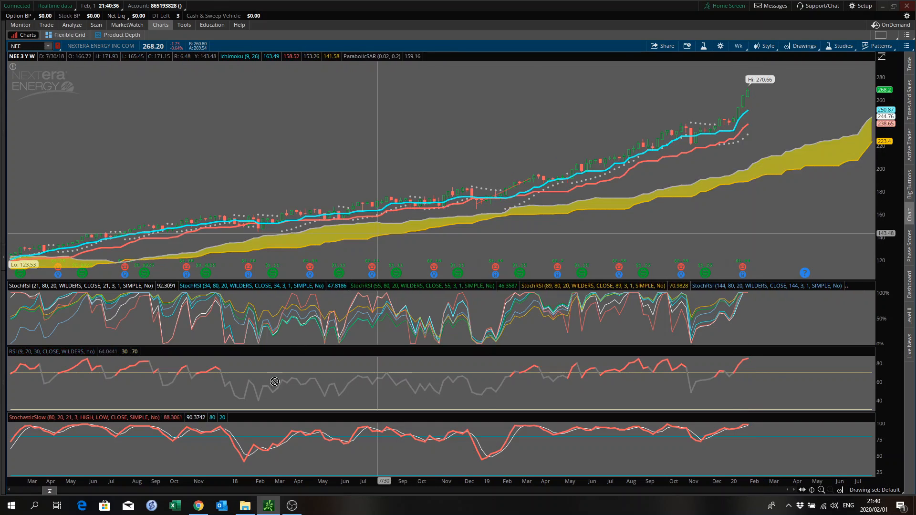
left_click(198, 505)
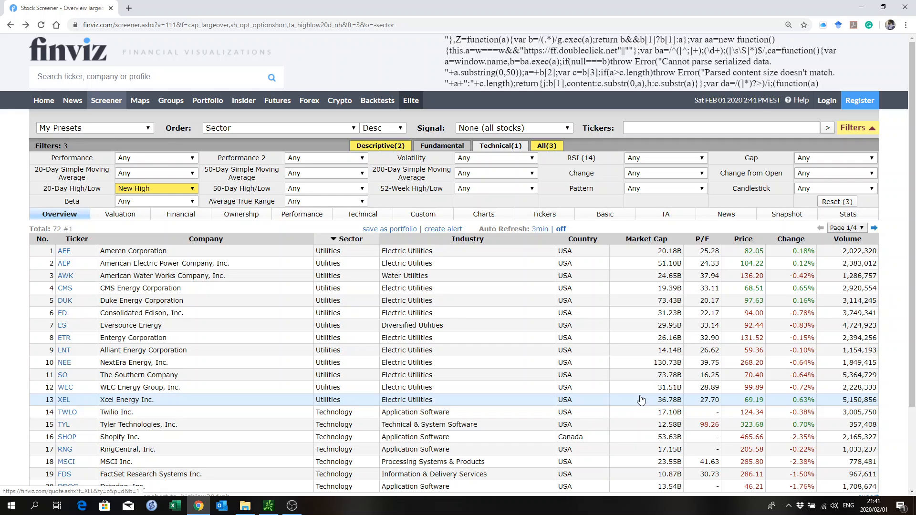
mouse_move(669, 295)
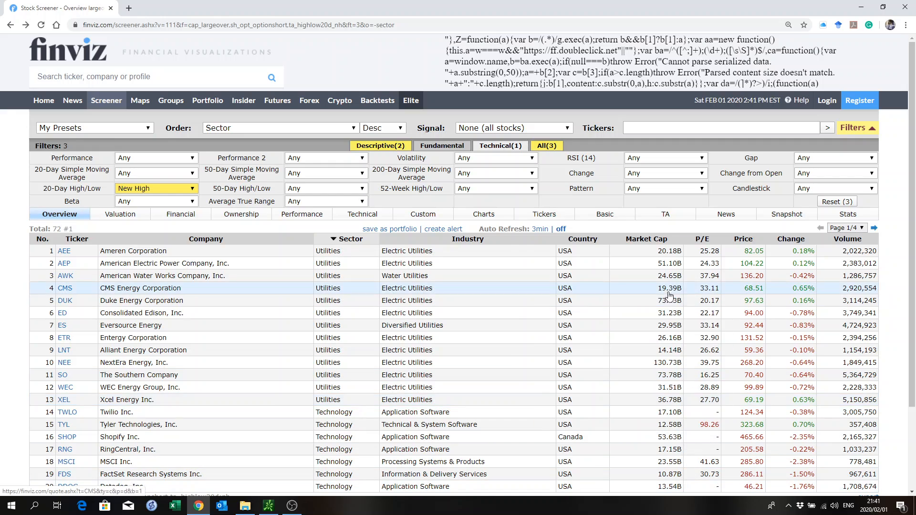
mouse_move(267, 400)
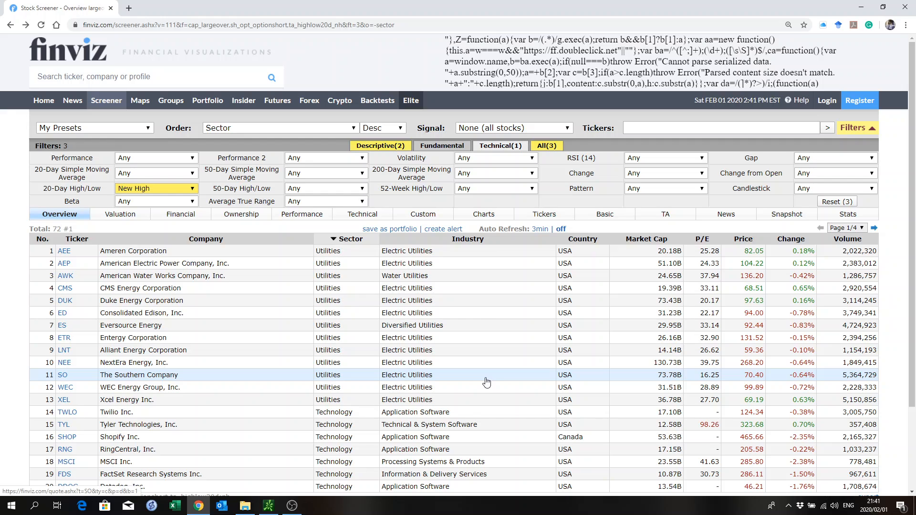
mouse_move(277, 374)
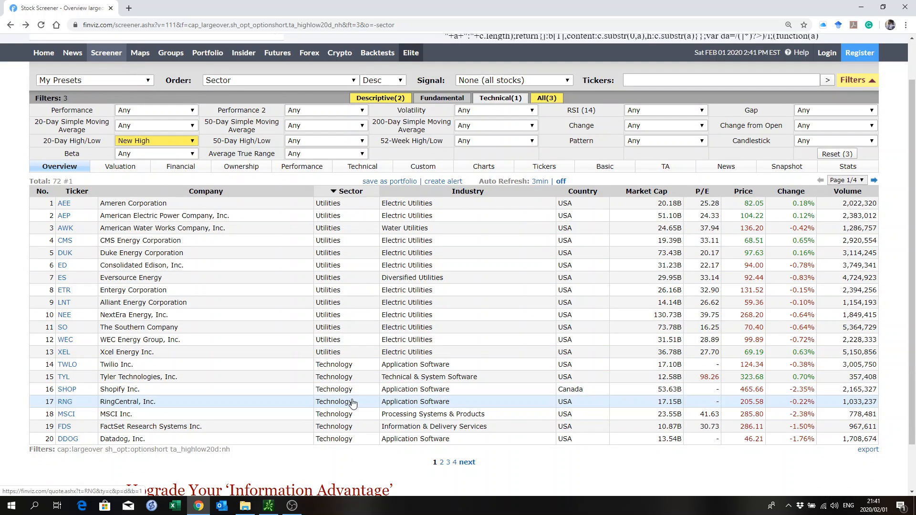
mouse_move(422, 430)
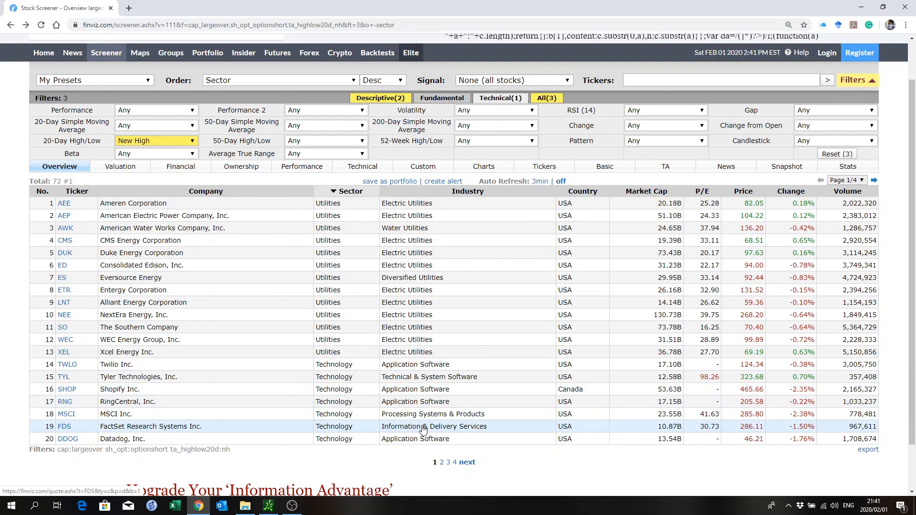
mouse_move(428, 418)
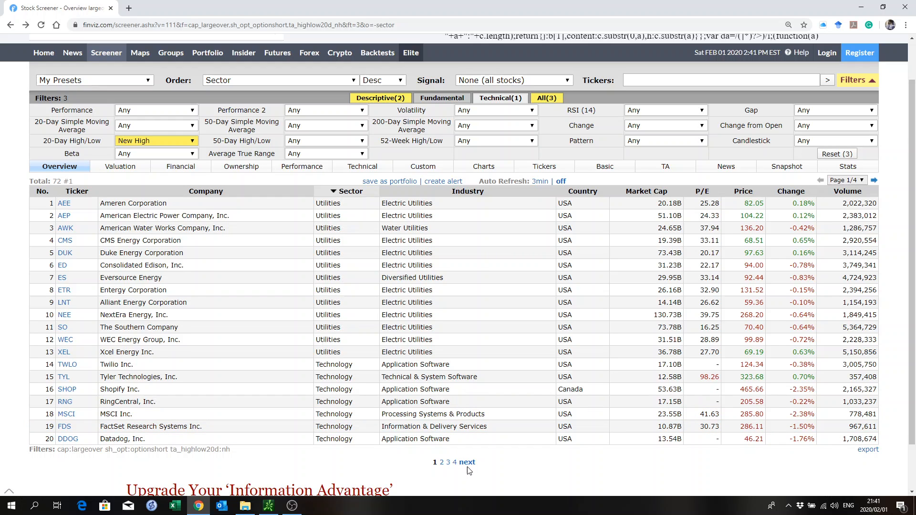
- Browse the remaining screener results through pages 2, 3 and 4
left_click(466, 462)
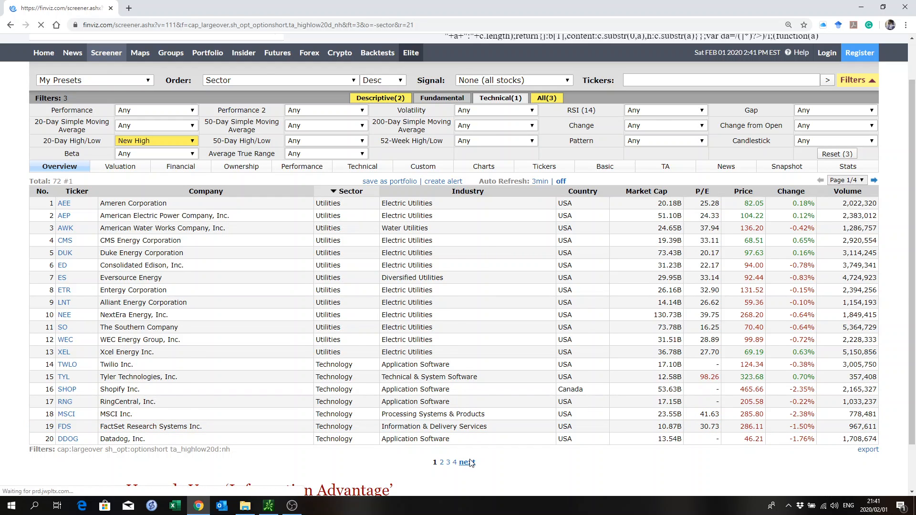
left_click(467, 462)
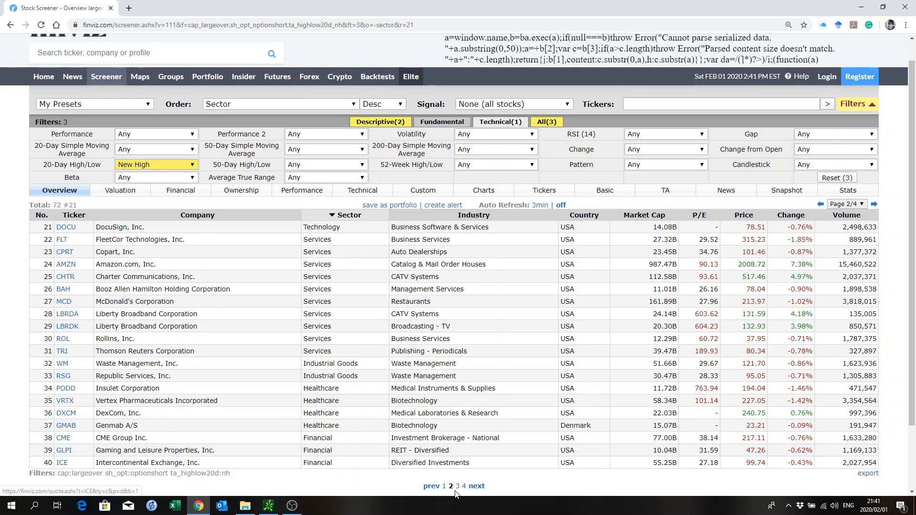
left_click(476, 485)
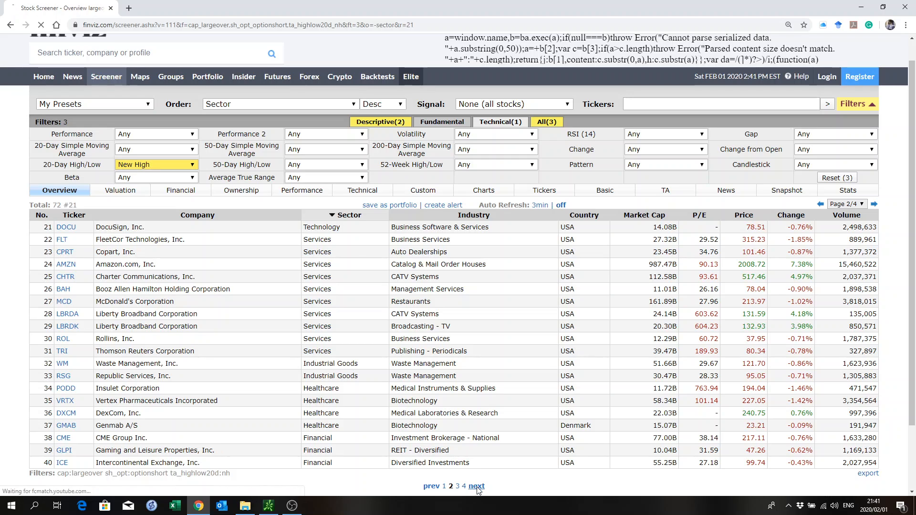
left_click(476, 486)
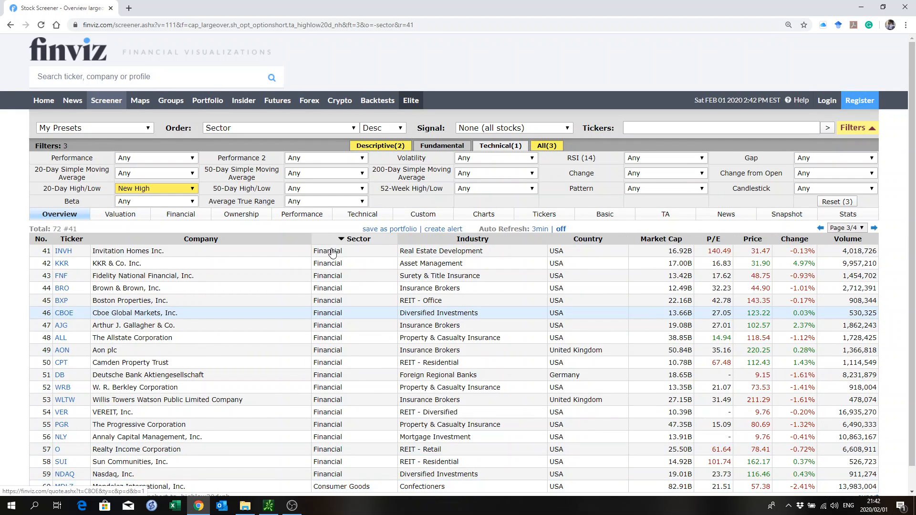
scroll("down", 3)
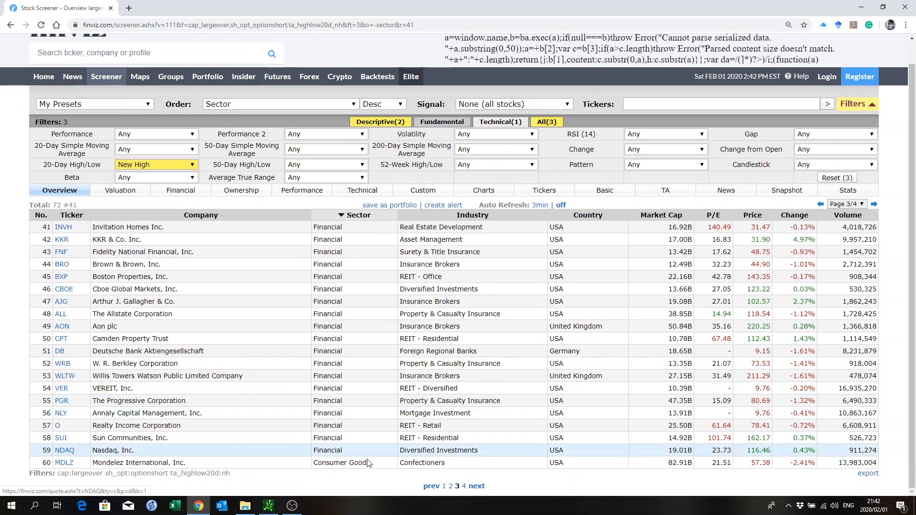
left_click(476, 485)
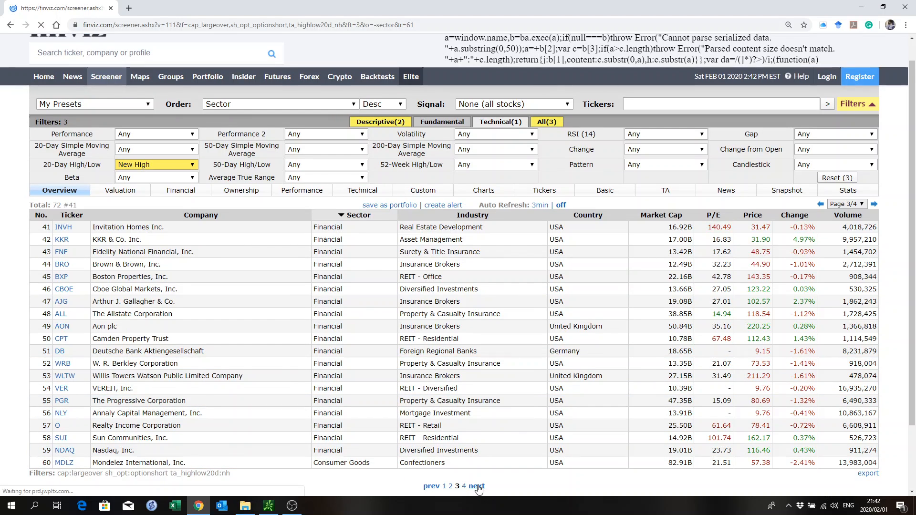
left_click(475, 485)
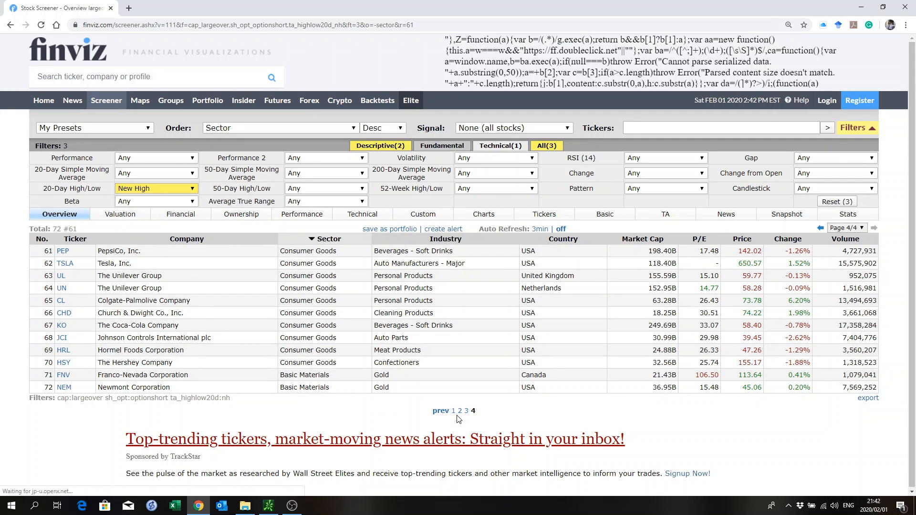
- Return to page 2 and open the quote page for Thomson Reuters (TRI)
left_click(460, 410)
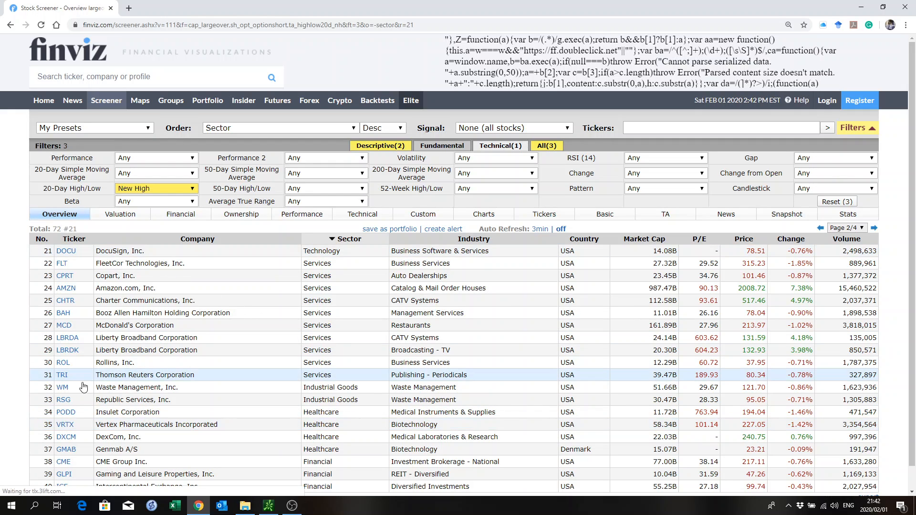
left_click(62, 374)
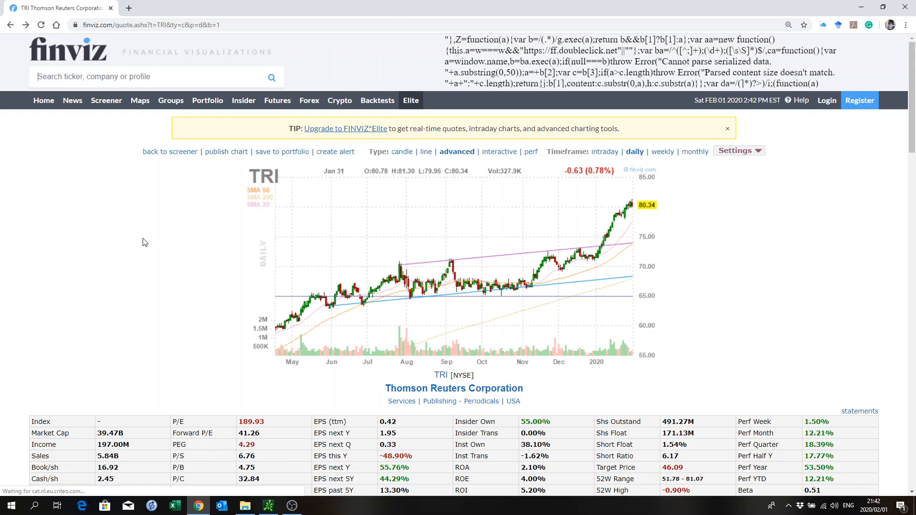
- Go back from the TRI chart to page 1 of results and show the Technical filters with the 20-day new high setting
left_click(9, 25)
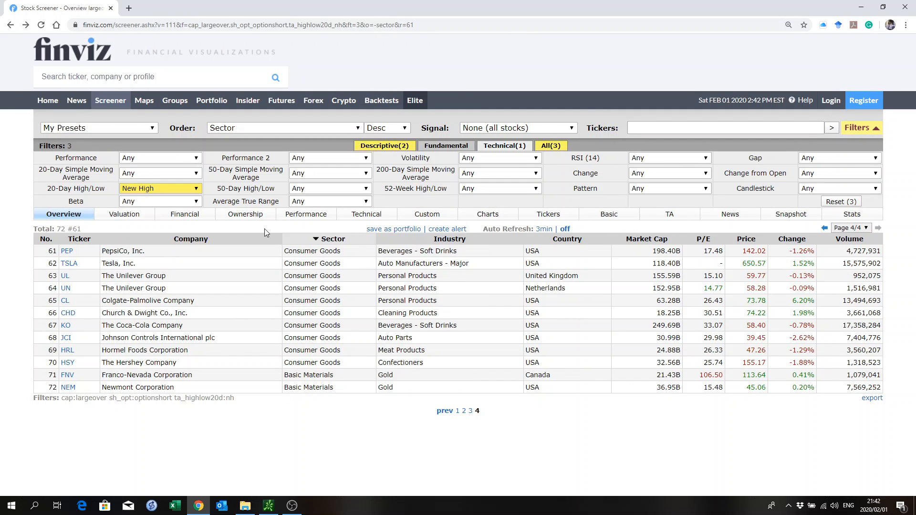
left_click(455, 411)
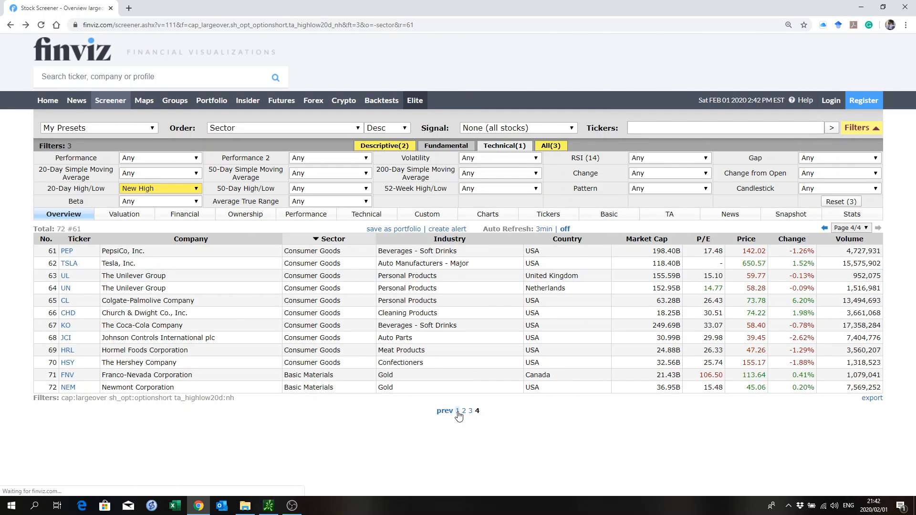
left_click(462, 410)
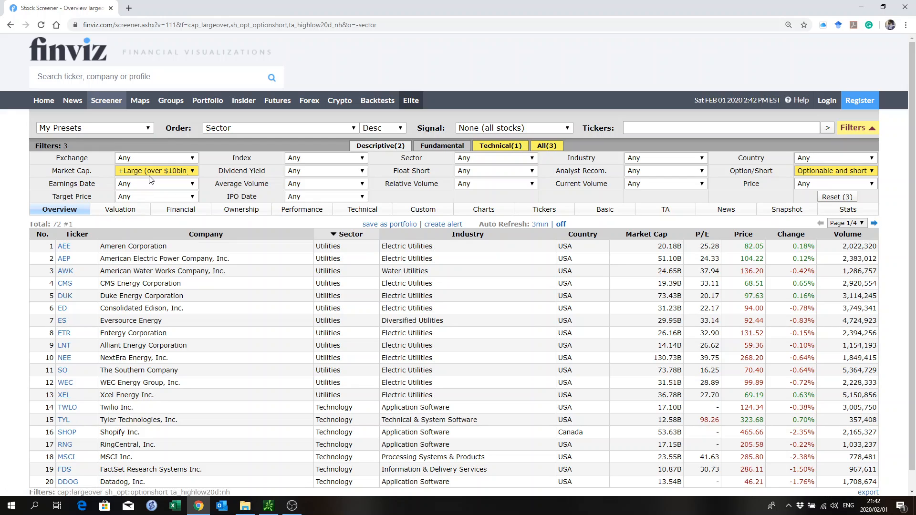
mouse_move(853, 178)
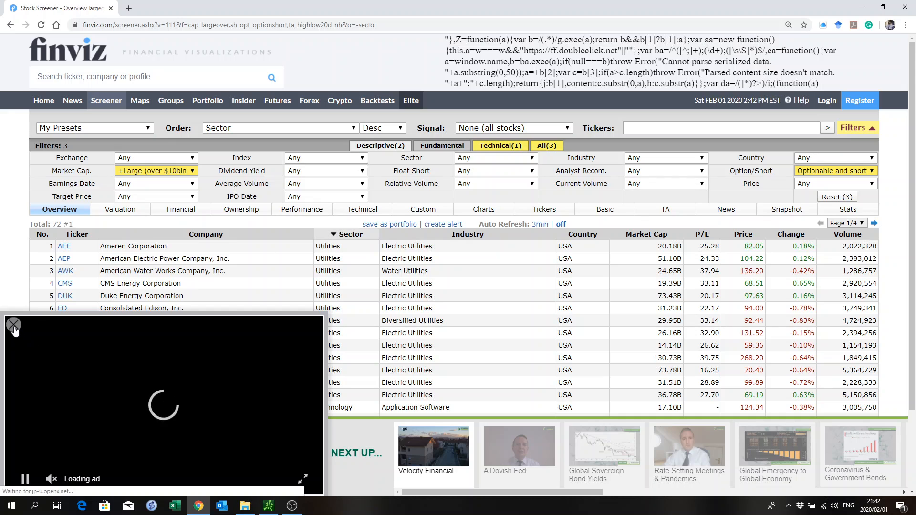
left_click(12, 325)
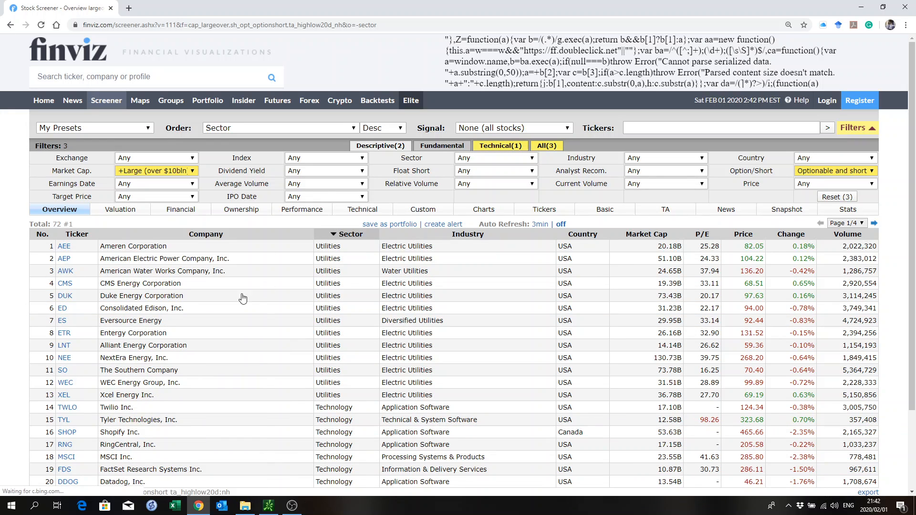
left_click(499, 145)
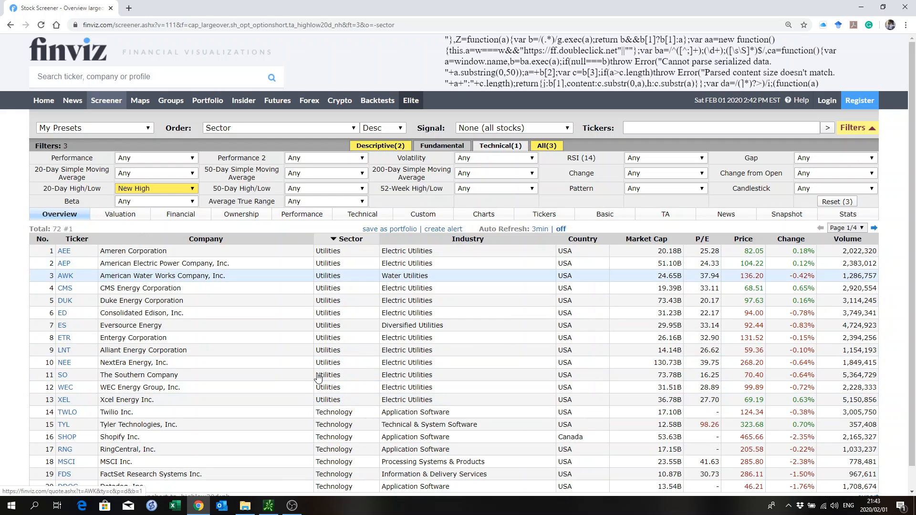
mouse_move(303, 350)
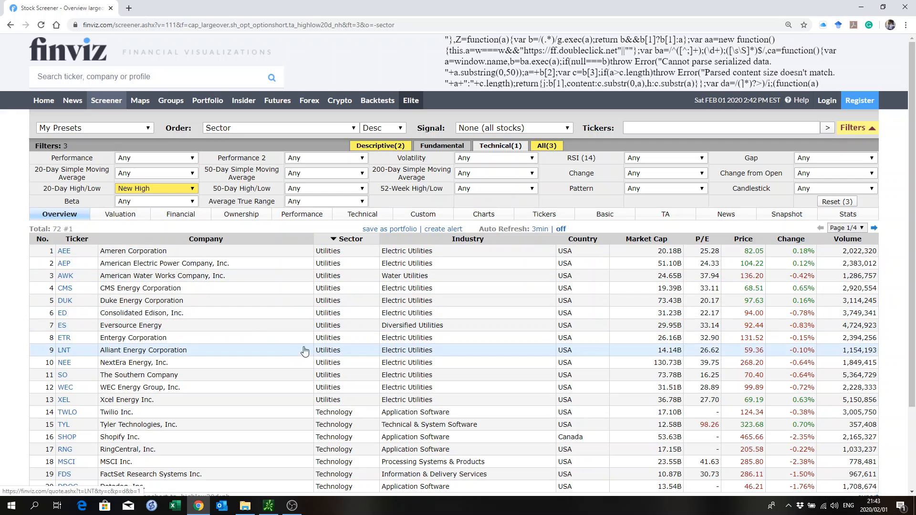
mouse_move(266, 386)
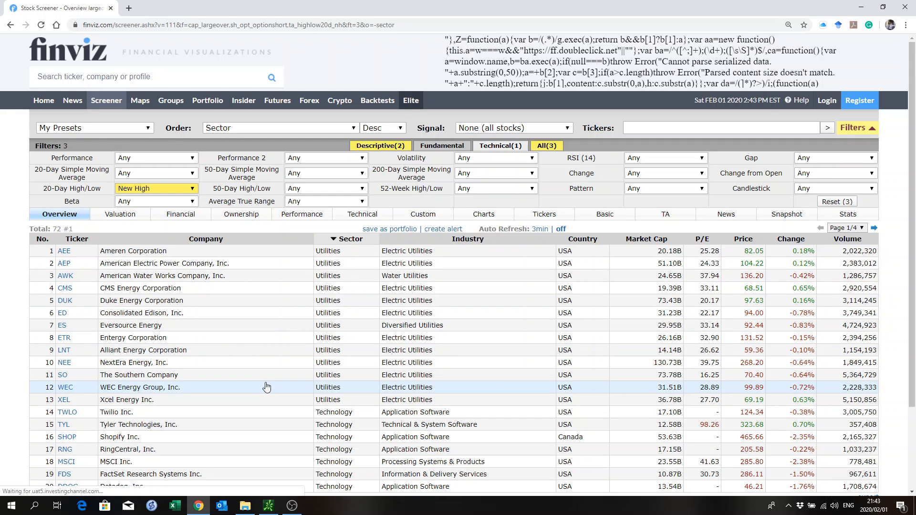